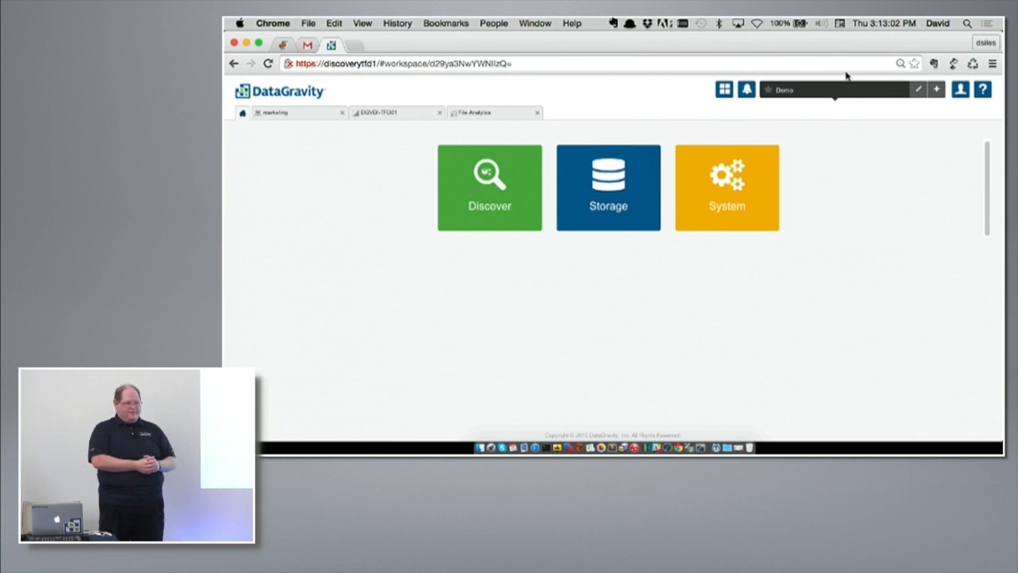
Step: Switch from the Demo workspace to Default and open the System tile's management options
{"action": "left_click", "coordinate": [831, 89]}
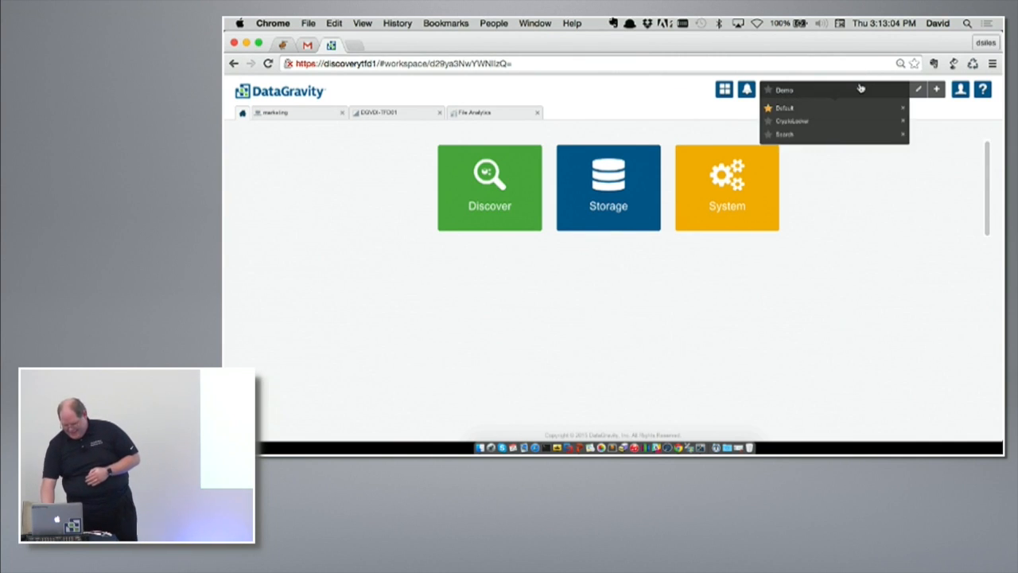
{"action": "mouse_move", "coordinate": [834, 120]}
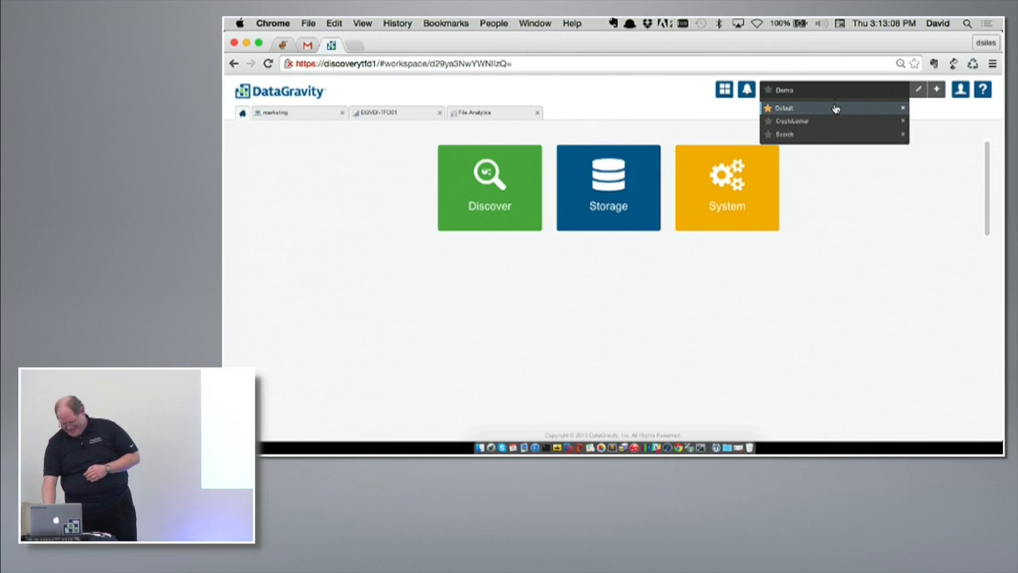
{"action": "left_click", "coordinate": [785, 107]}
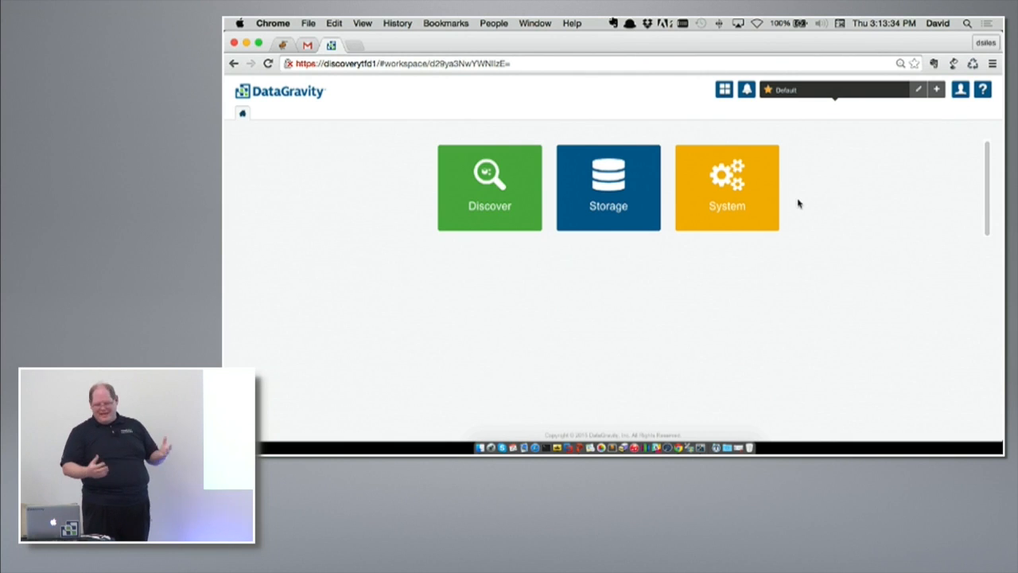
{"action": "left_click", "coordinate": [726, 187]}
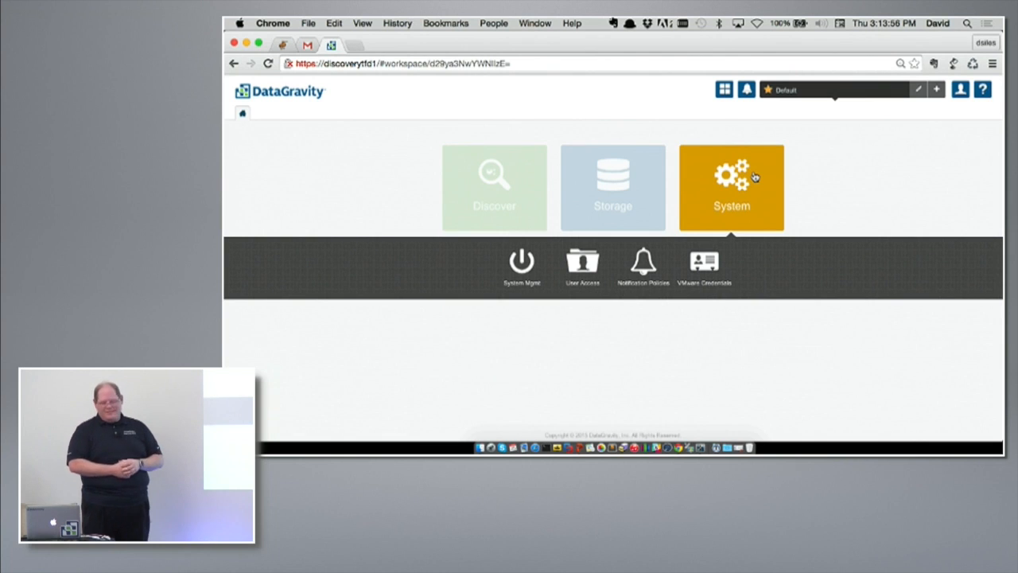
{"action": "mouse_move", "coordinate": [579, 172]}
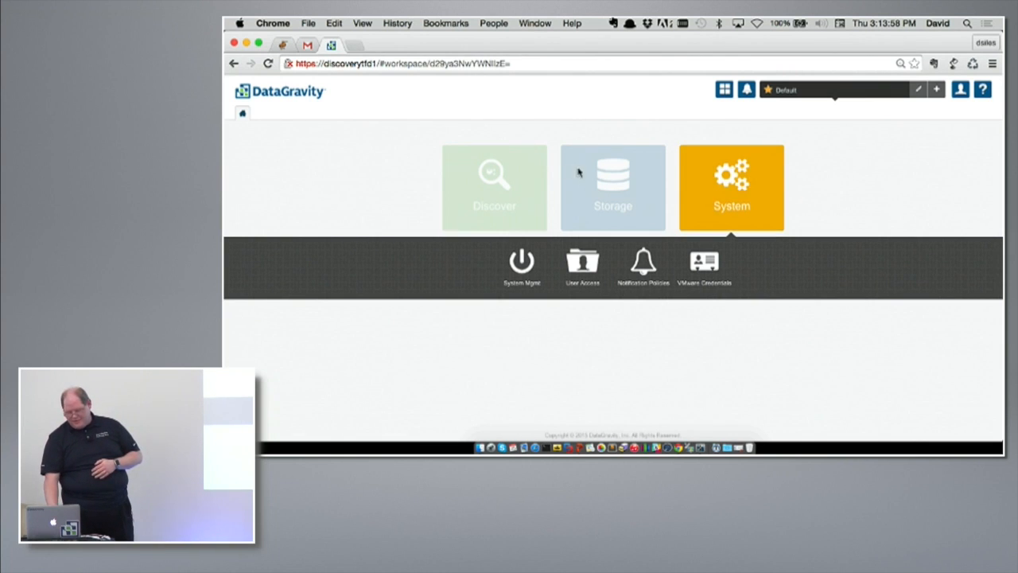
Step: Show the Storage tile's options, then the Discover tile's features
{"action": "left_click", "coordinate": [613, 187]}
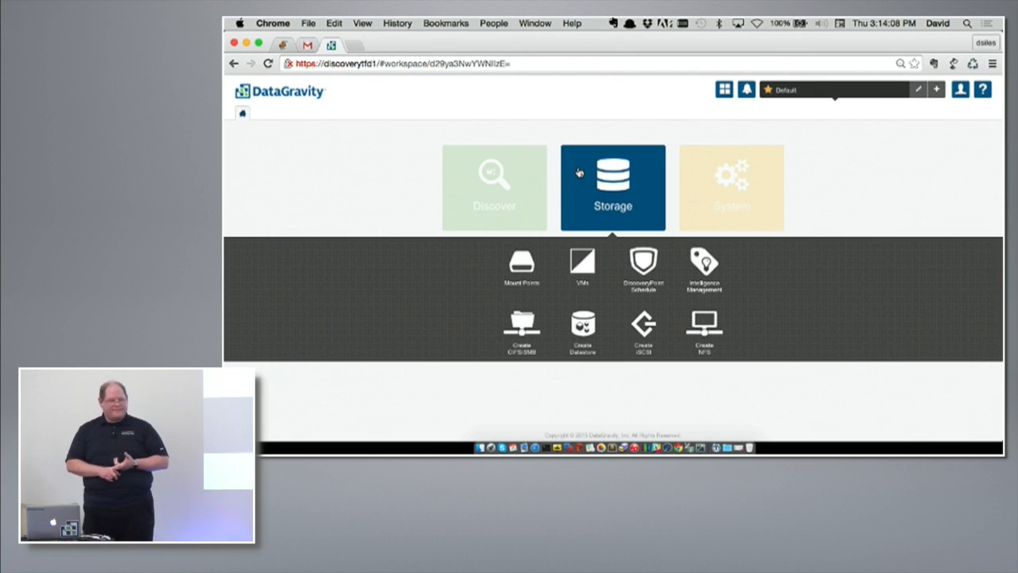
{"action": "mouse_move", "coordinate": [504, 120]}
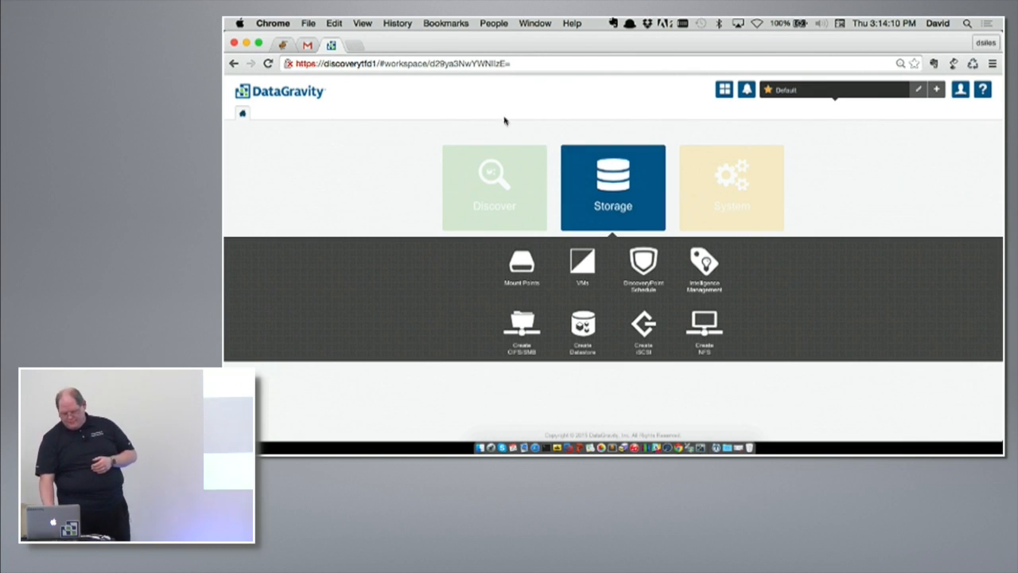
{"action": "left_click", "coordinate": [494, 187]}
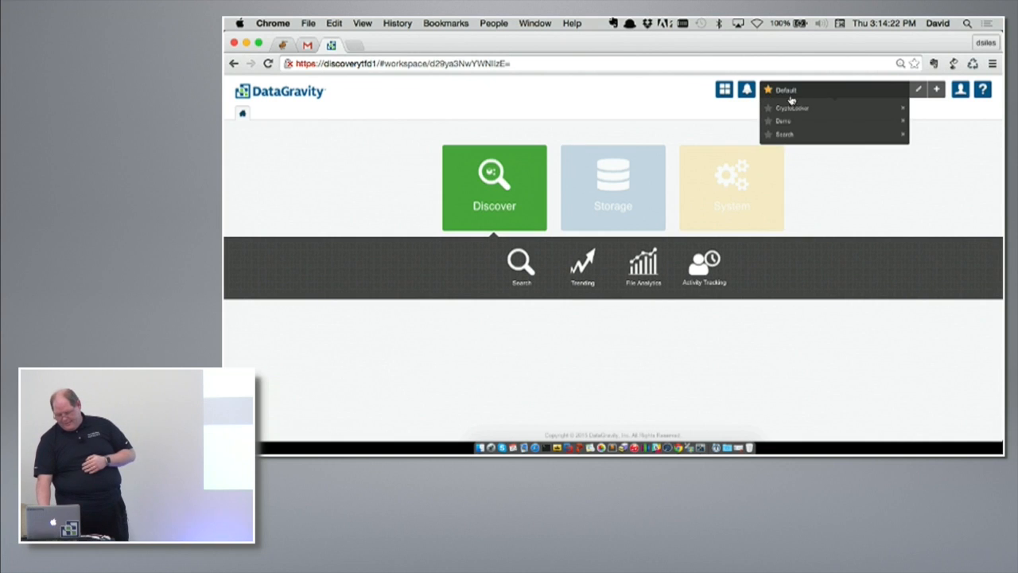
Step: Select the Demo workspace to bring back the marketing mount point dashboard
{"action": "left_click", "coordinate": [784, 120]}
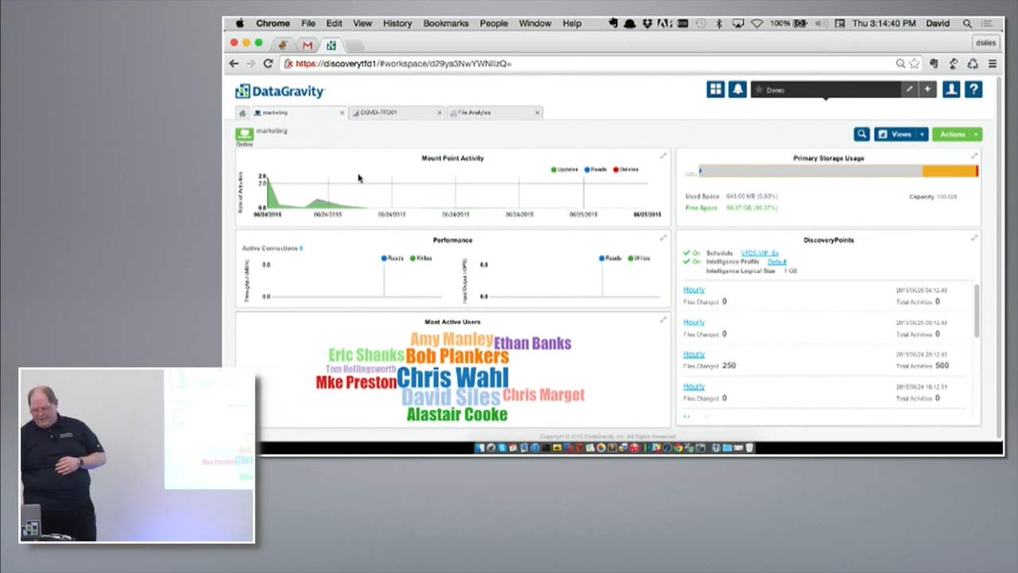
{"action": "mouse_move", "coordinate": [267, 194]}
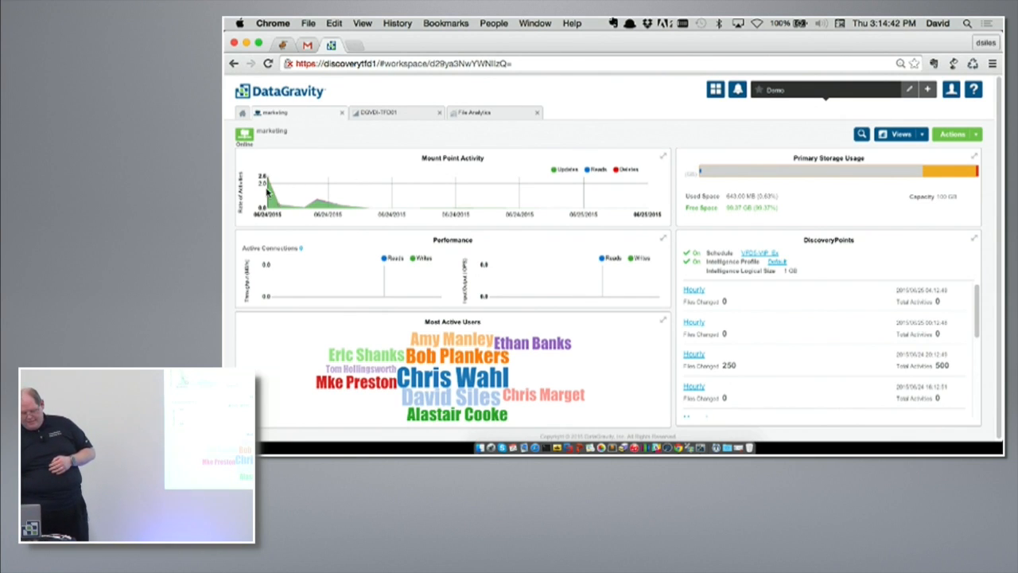
{"action": "mouse_move", "coordinate": [268, 194]}
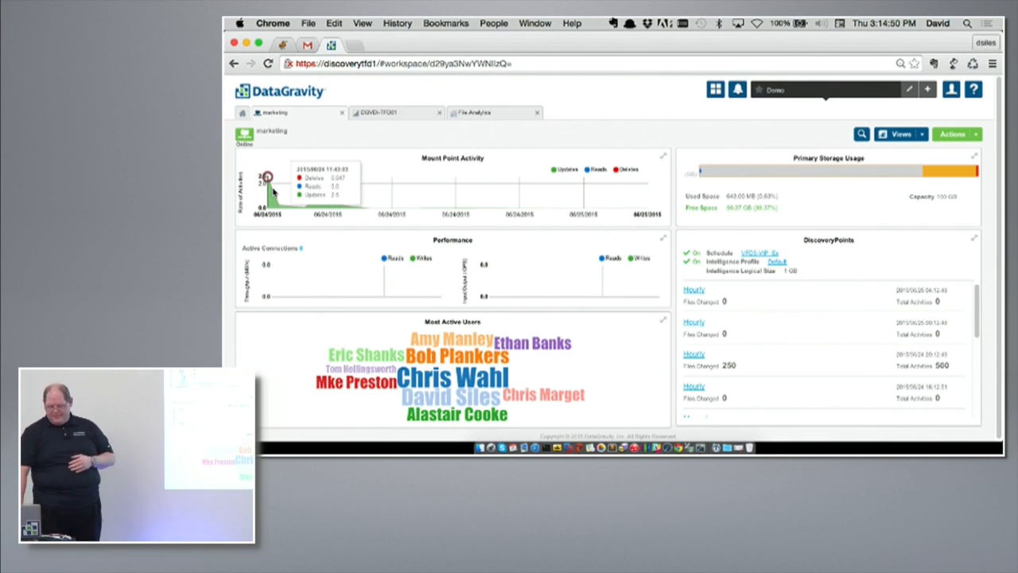
{"action": "mouse_move", "coordinate": [331, 253]}
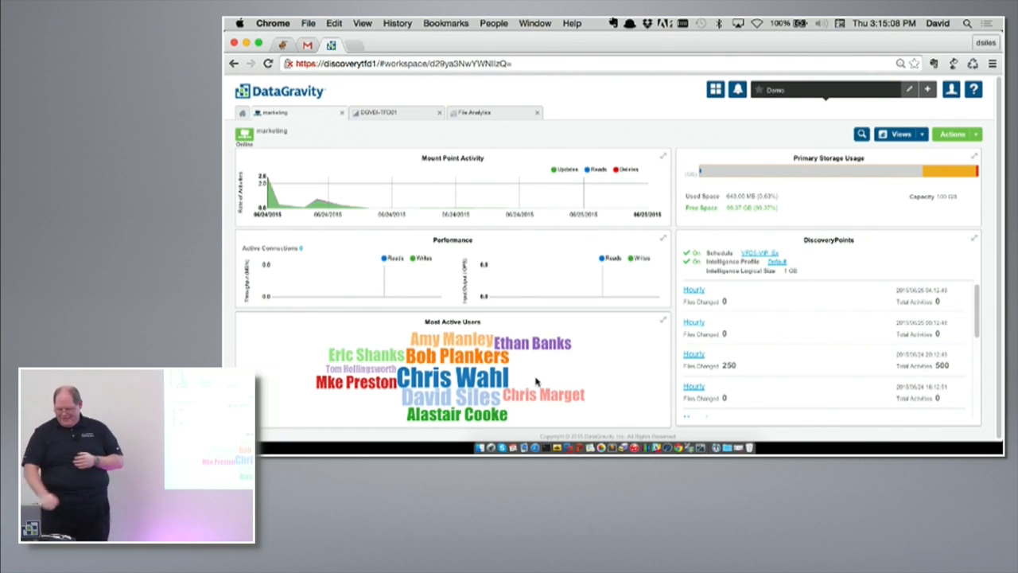
{"action": "mouse_move", "coordinate": [664, 334]}
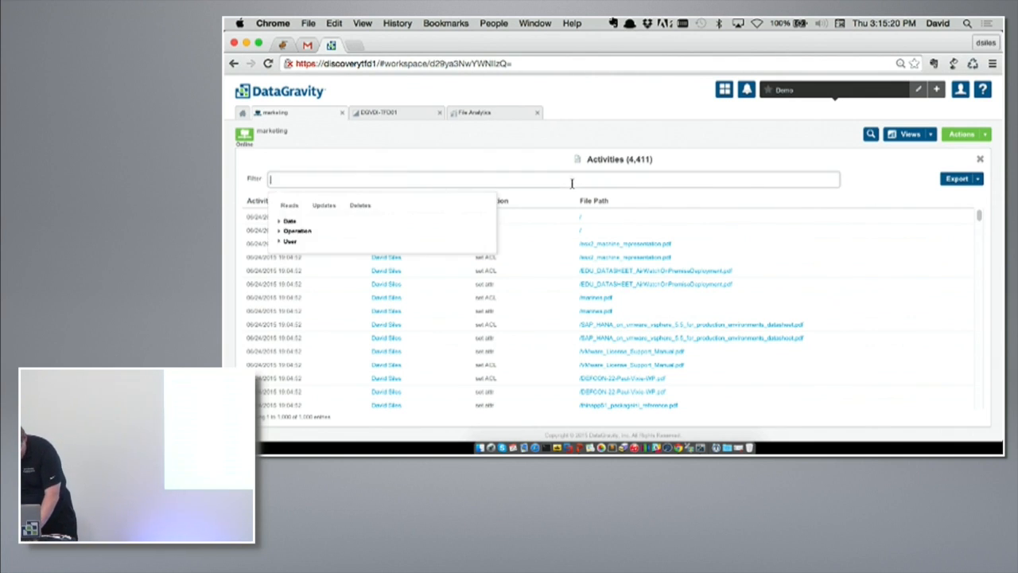
Step: Filter the marketing activities to user Chris Wahl and open the Export options
{"action": "type", "text": "chris"}
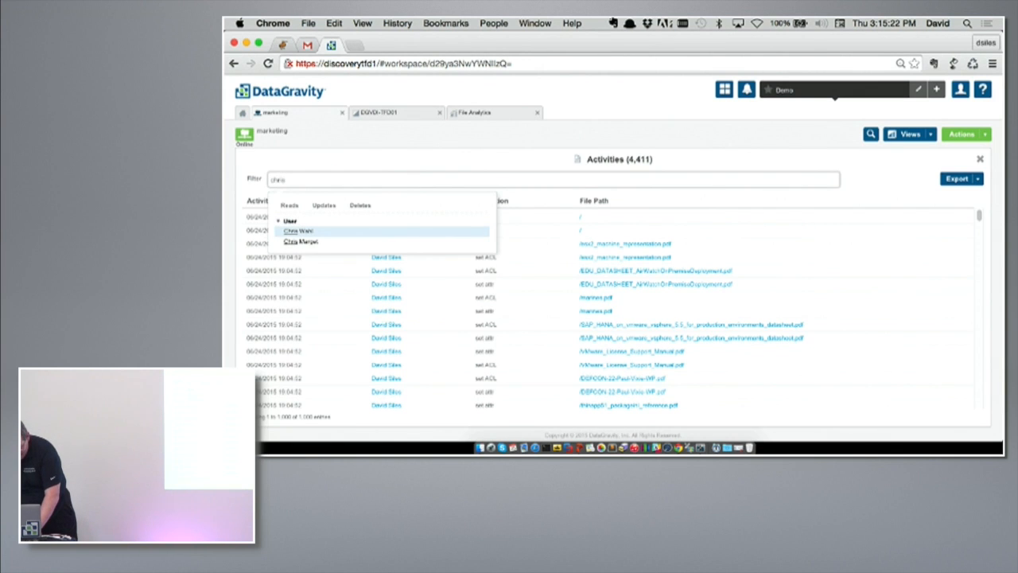
{"action": "left_click", "coordinate": [298, 230]}
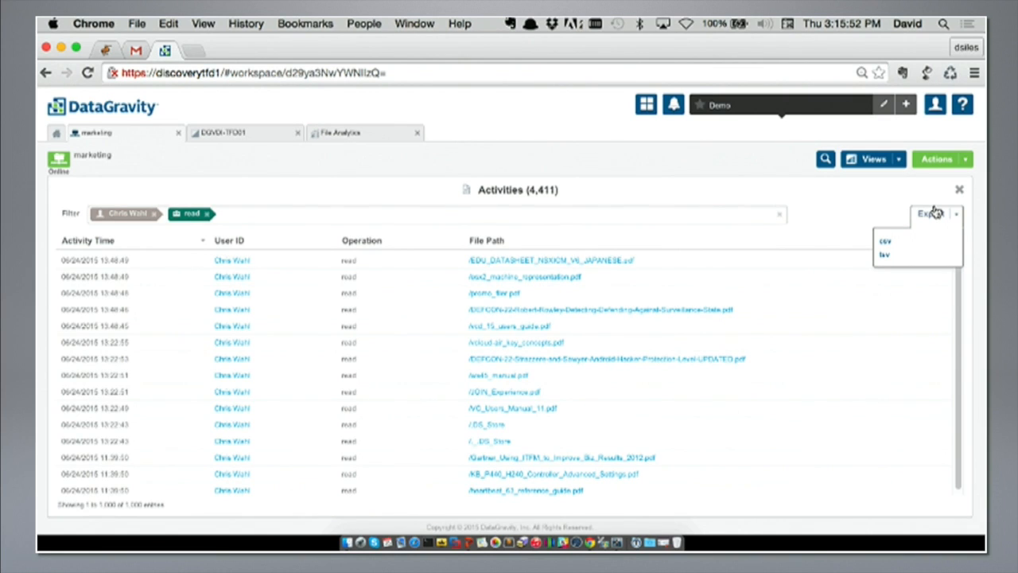
{"action": "left_click", "coordinate": [959, 190]}
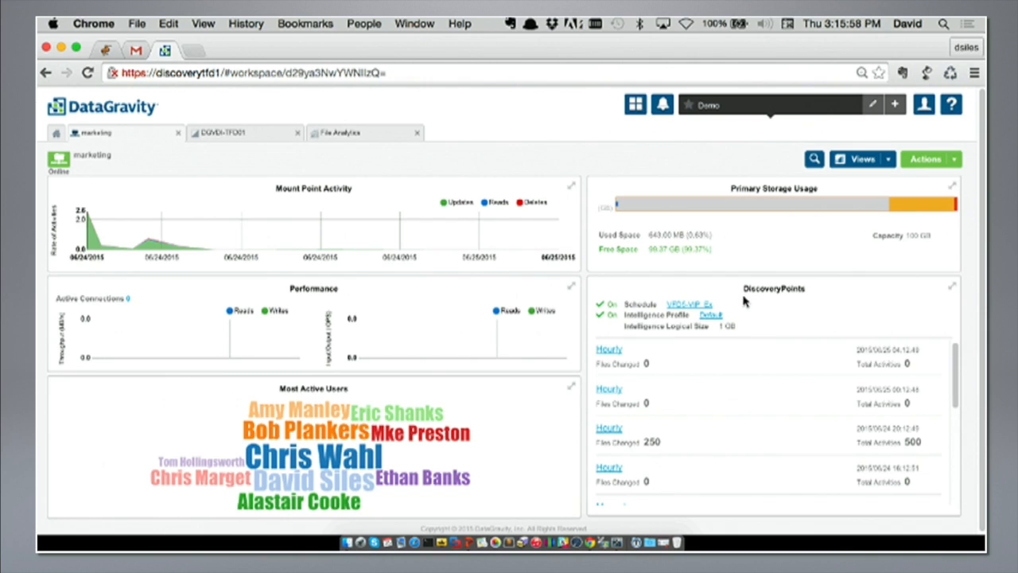
{"action": "mouse_move", "coordinate": [739, 306]}
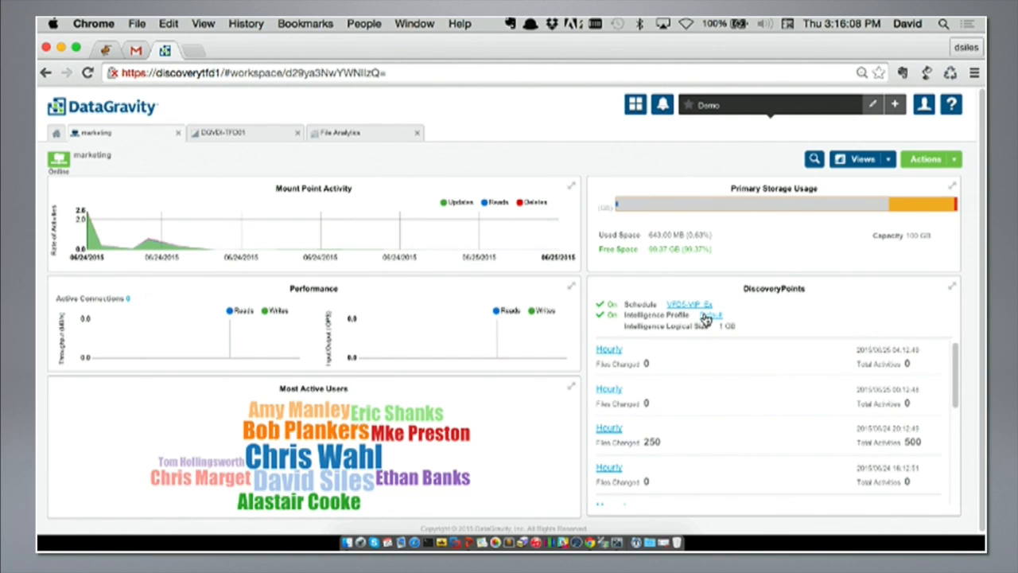
Step: Create a new DiscoveryPoint schedule policy named VFD
{"action": "left_click", "coordinate": [688, 303]}
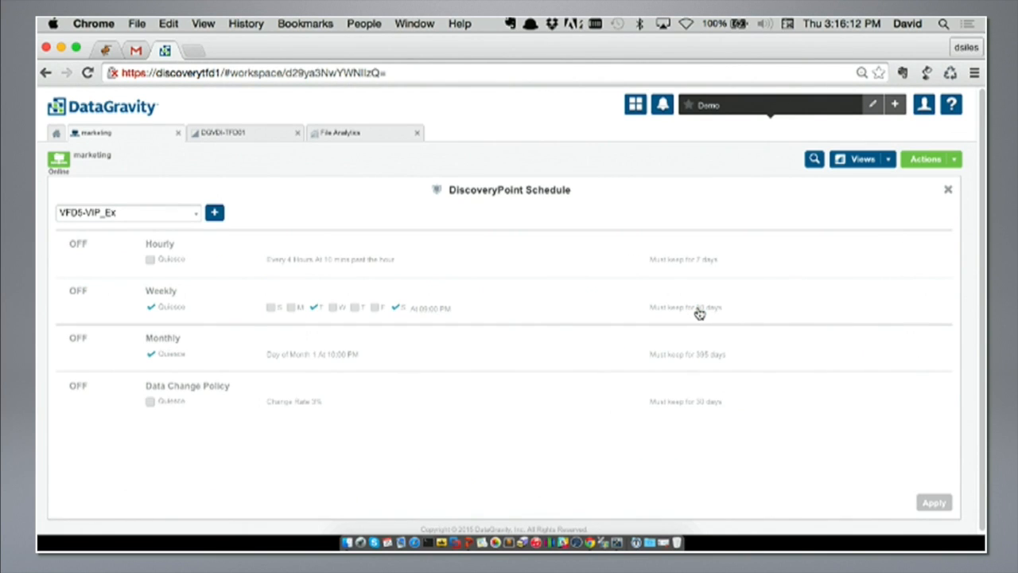
{"action": "mouse_move", "coordinate": [357, 178]}
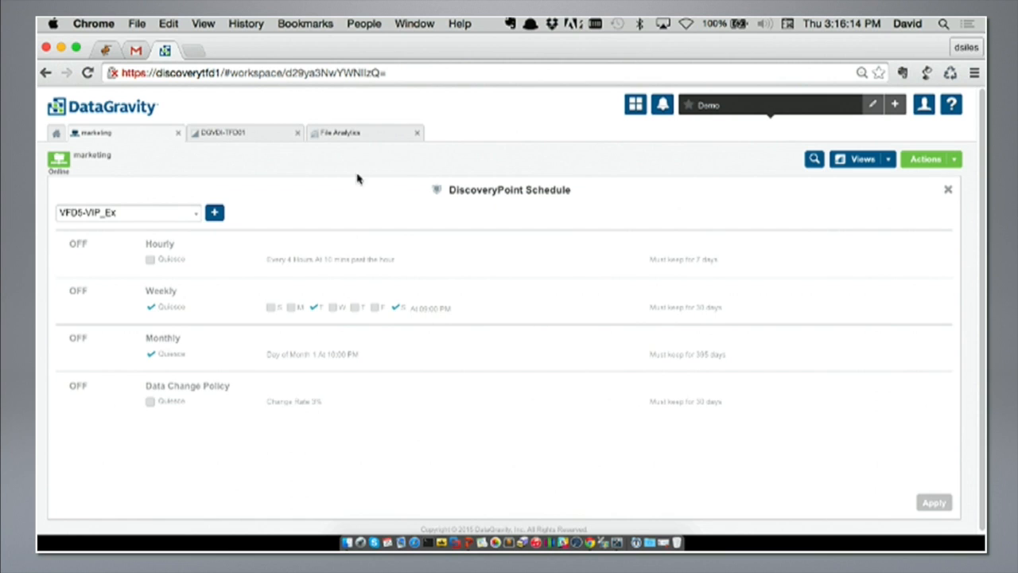
{"action": "left_click", "coordinate": [214, 213]}
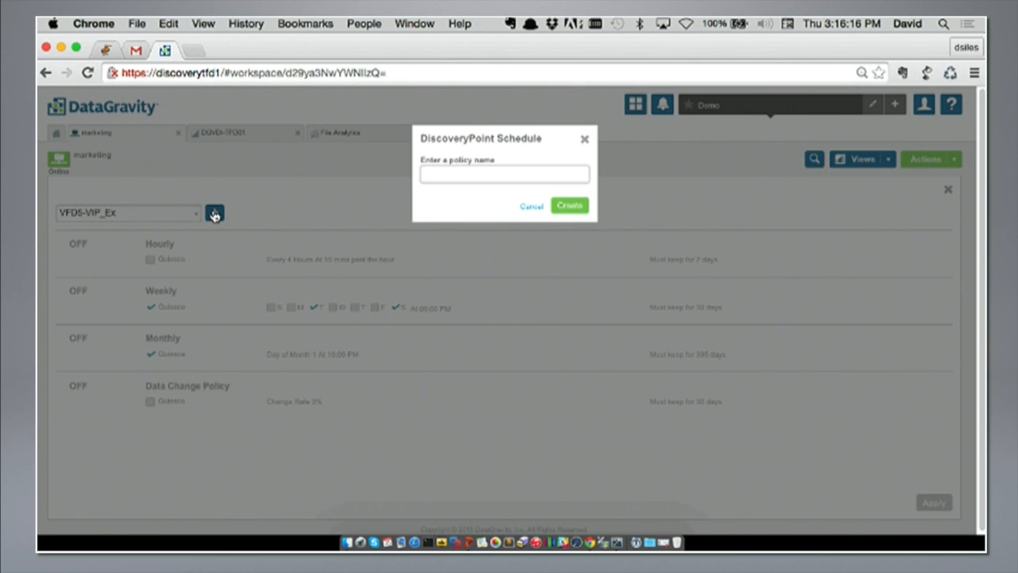
{"action": "type", "text": "VFD"}
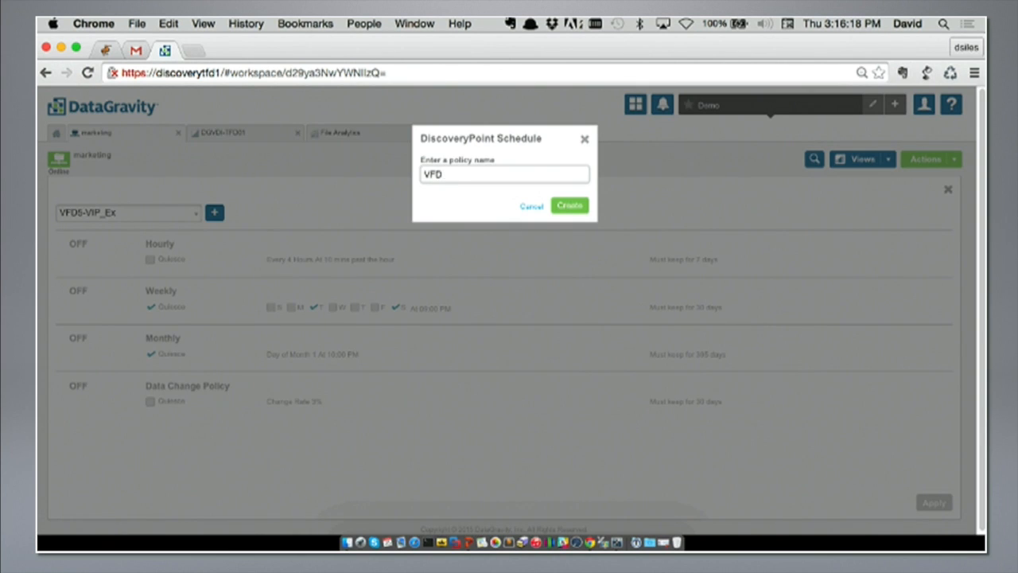
{"action": "left_click", "coordinate": [569, 206]}
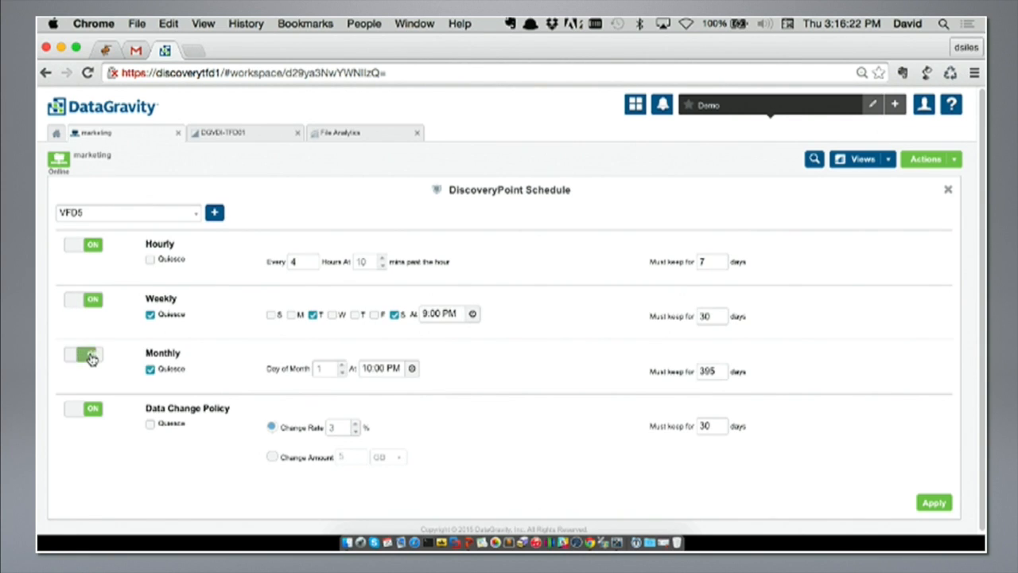
Step: Toggle the Monthly schedule, set Data Change Policy to Change Amount, and close the schedule
{"action": "left_click", "coordinate": [89, 355]}
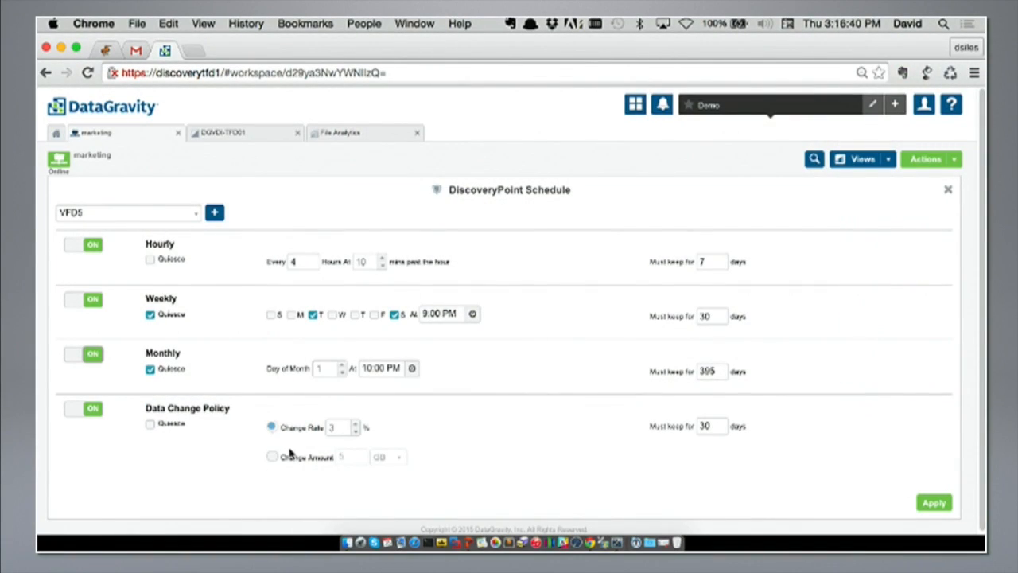
{"action": "left_click", "coordinate": [388, 456]}
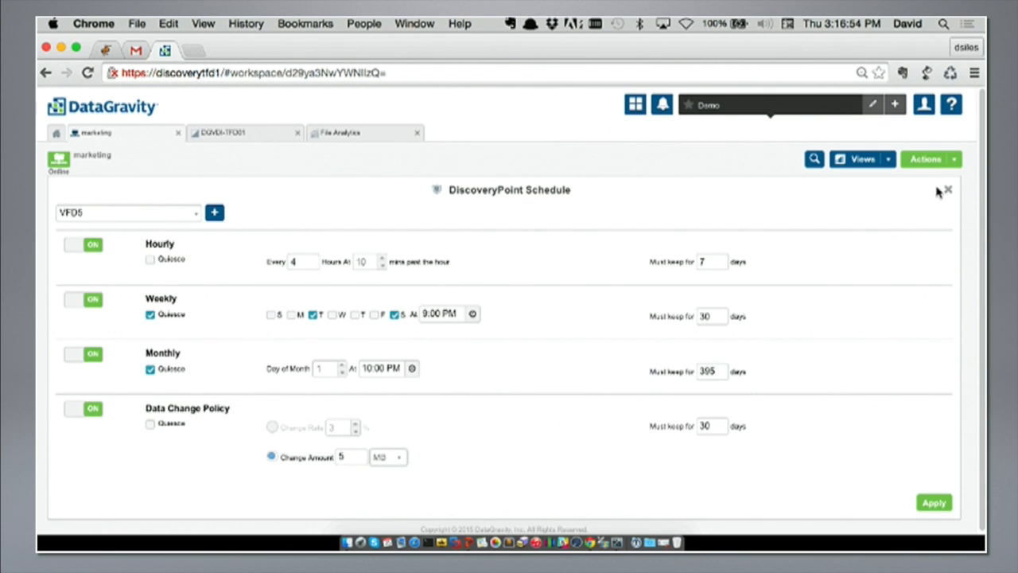
{"action": "left_click", "coordinate": [947, 189]}
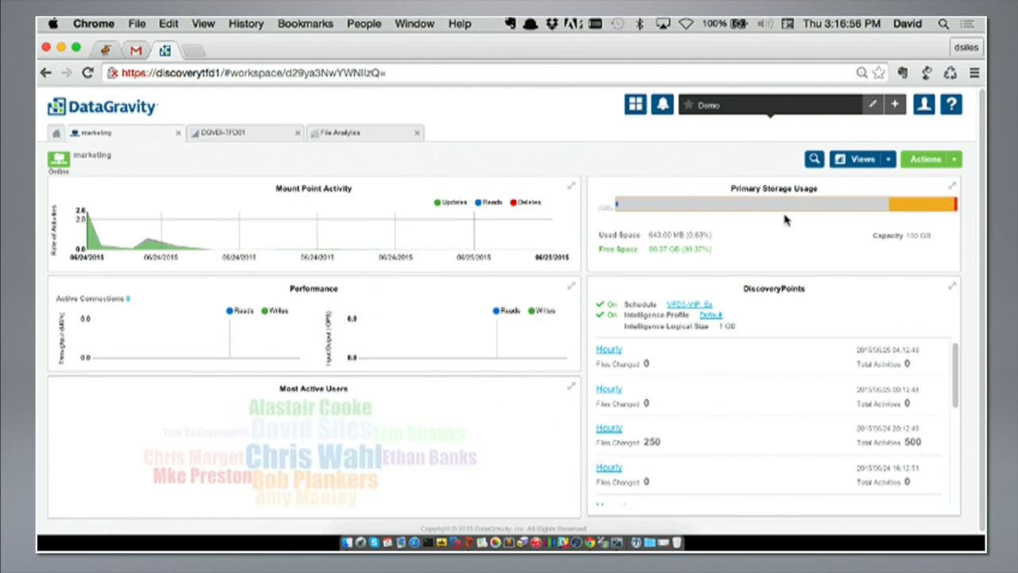
Step: Switch to the saved CryptoLocker dashboard for the lockbox mount point
{"action": "left_click", "coordinate": [770, 104]}
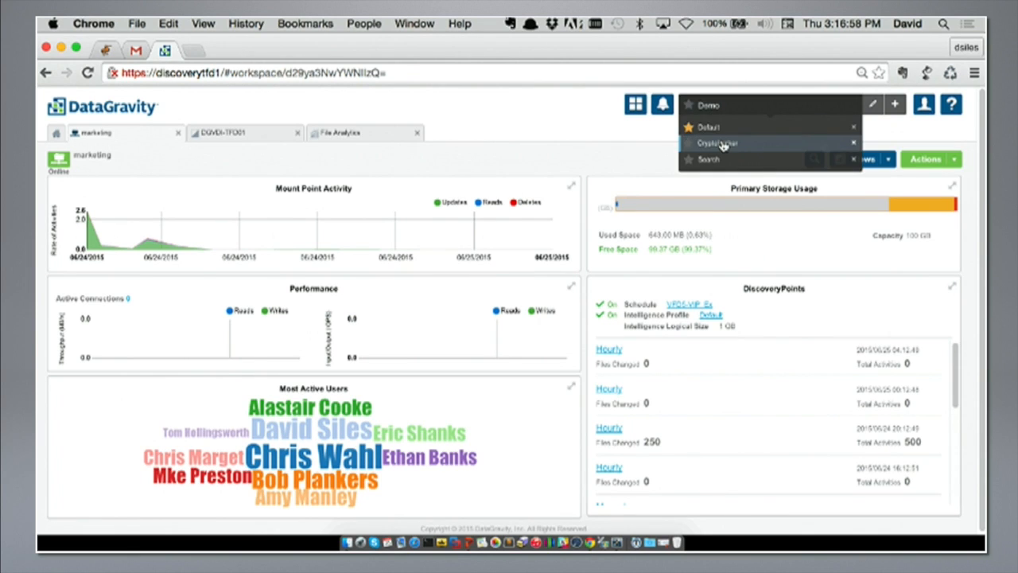
{"action": "left_click", "coordinate": [716, 144]}
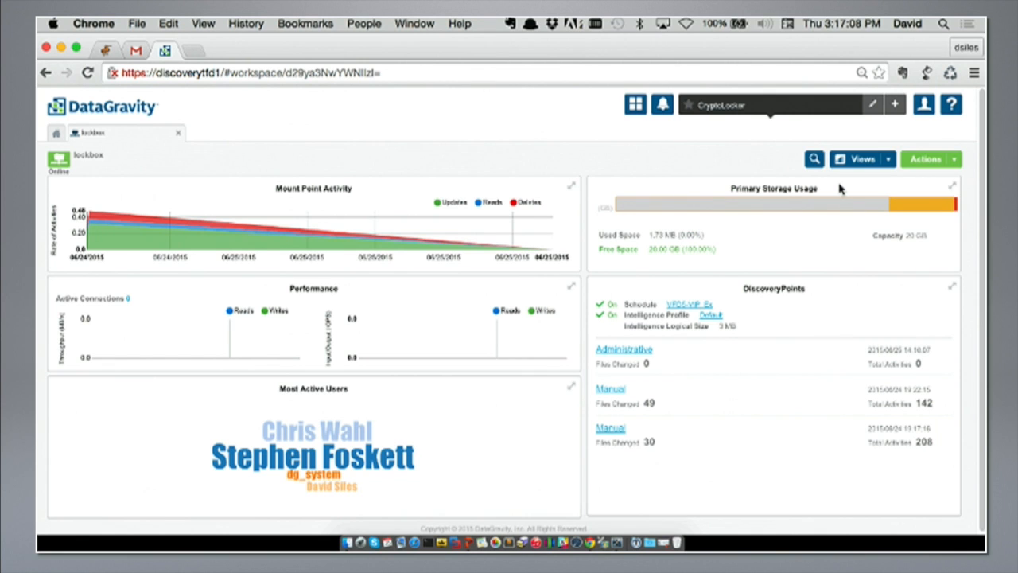
{"action": "left_click", "coordinate": [610, 427]}
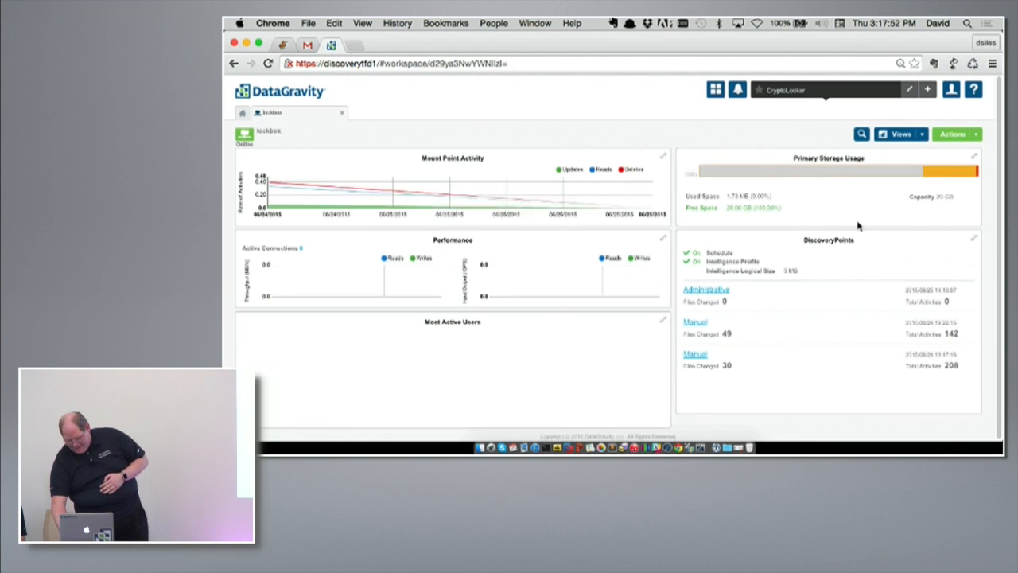
Step: Open the 19:17:16 manual DiscoveryPoint catalog, show 100 files, and select the 29 changed images
{"action": "left_click", "coordinate": [694, 322]}
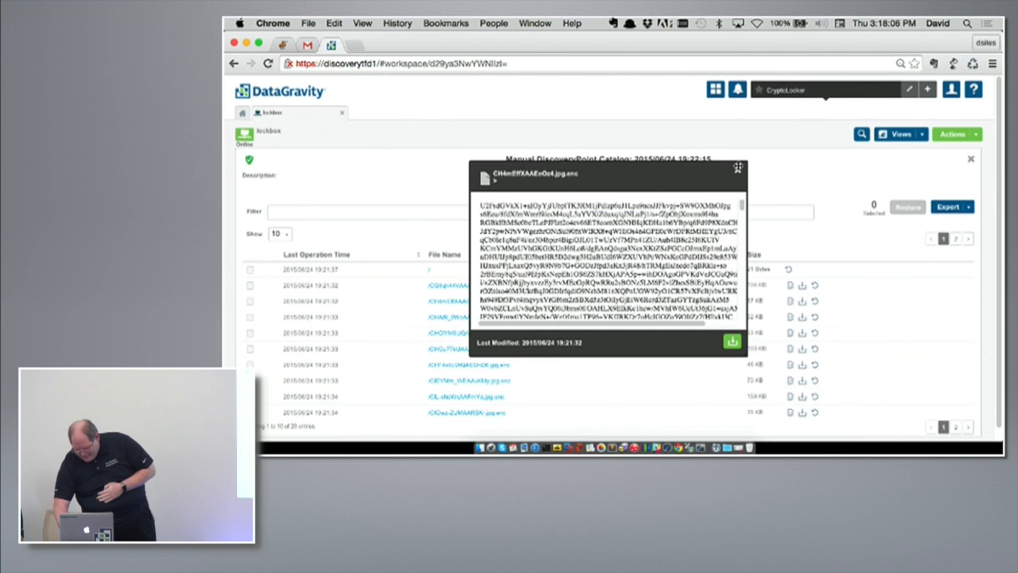
{"action": "left_click", "coordinate": [970, 158]}
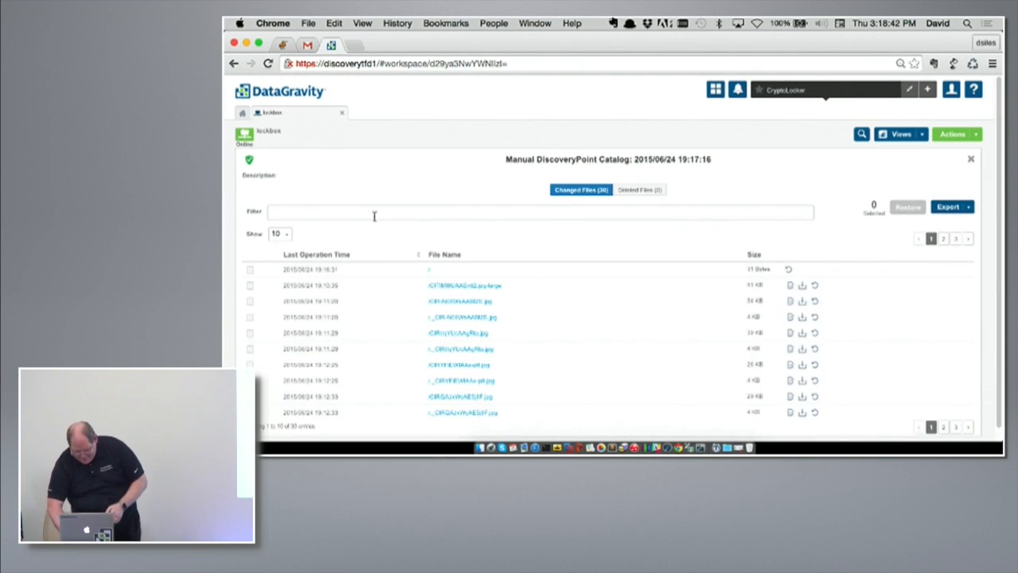
{"action": "left_click", "coordinate": [250, 284]}
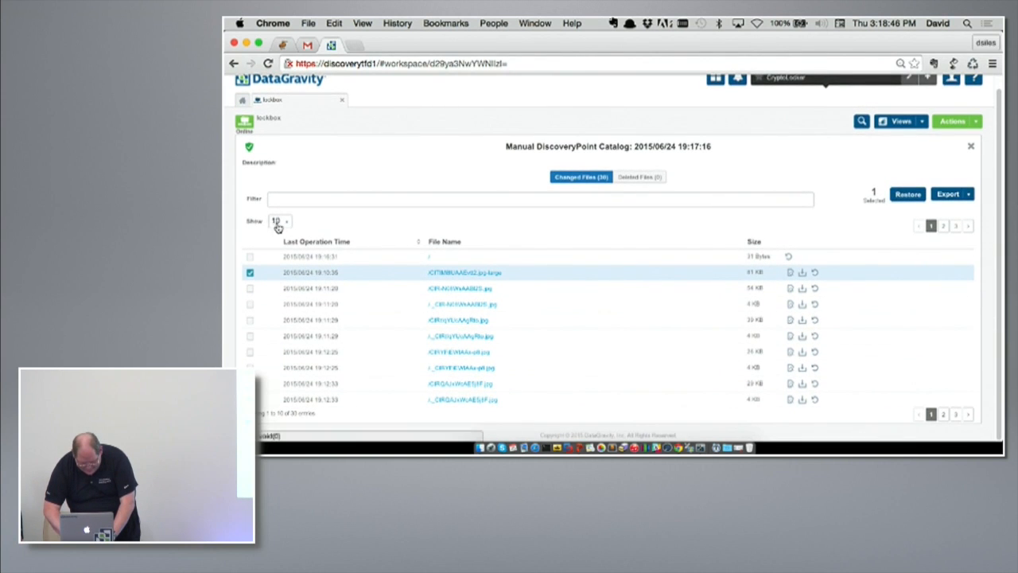
{"action": "left_click", "coordinate": [278, 220]}
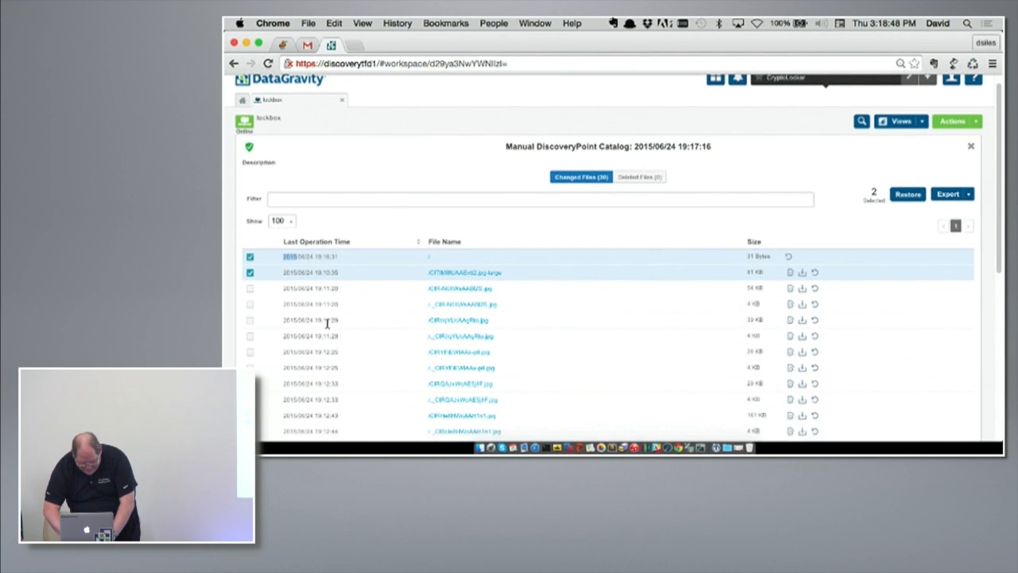
{"action": "scroll", "scroll_direction": "down", "scroll_amount": 3}
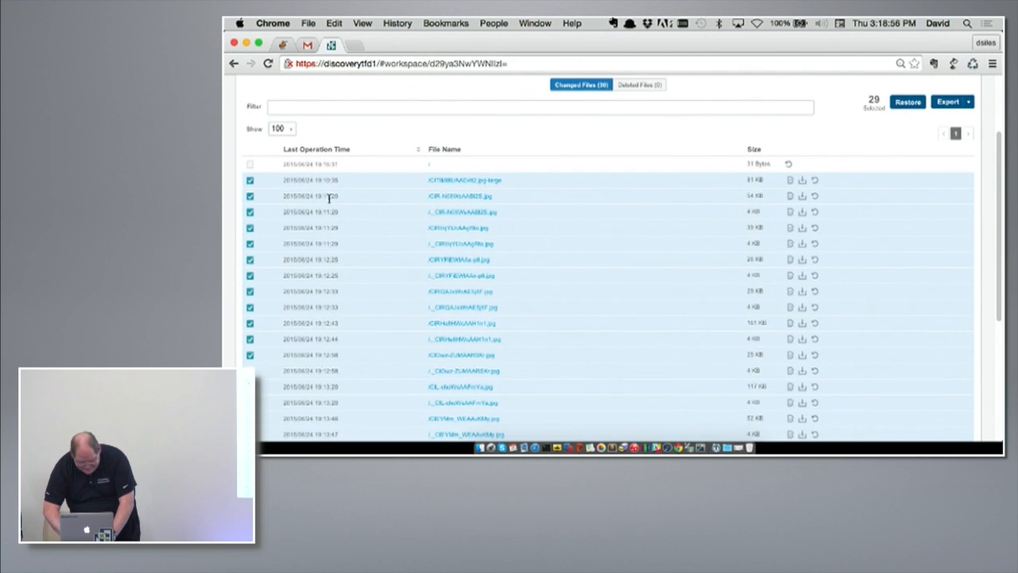
{"action": "left_click", "coordinate": [908, 102]}
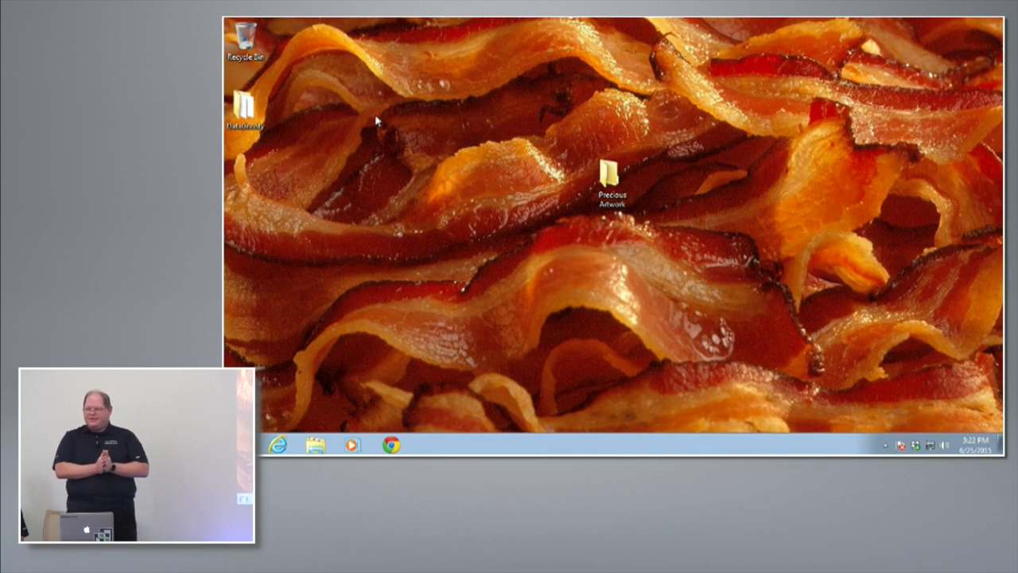
Step: Open the Precious Artwork folder on the Windows 7 desktop
{"action": "left_click", "coordinate": [611, 175]}
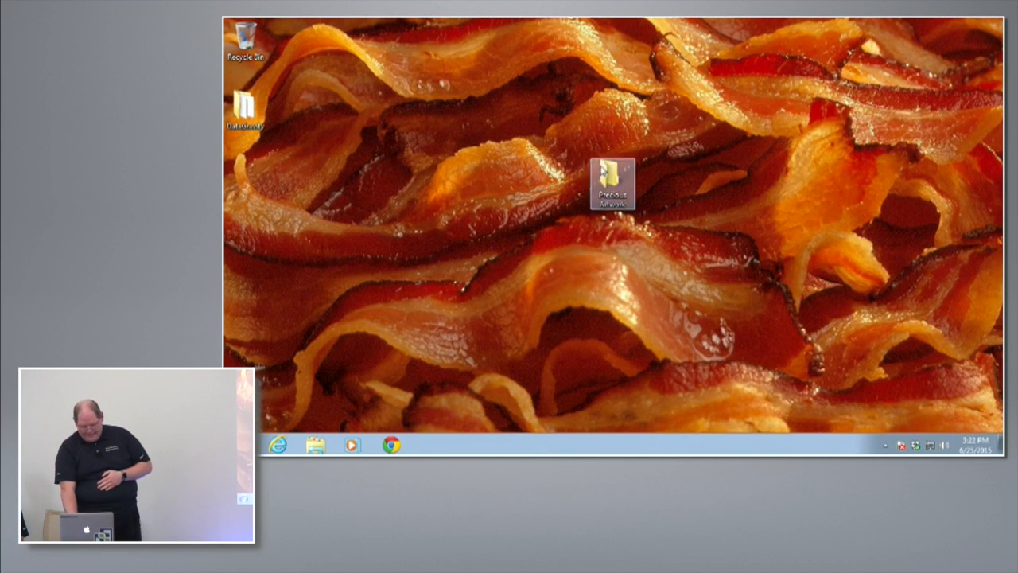
{"action": "double_click", "coordinate": [612, 187]}
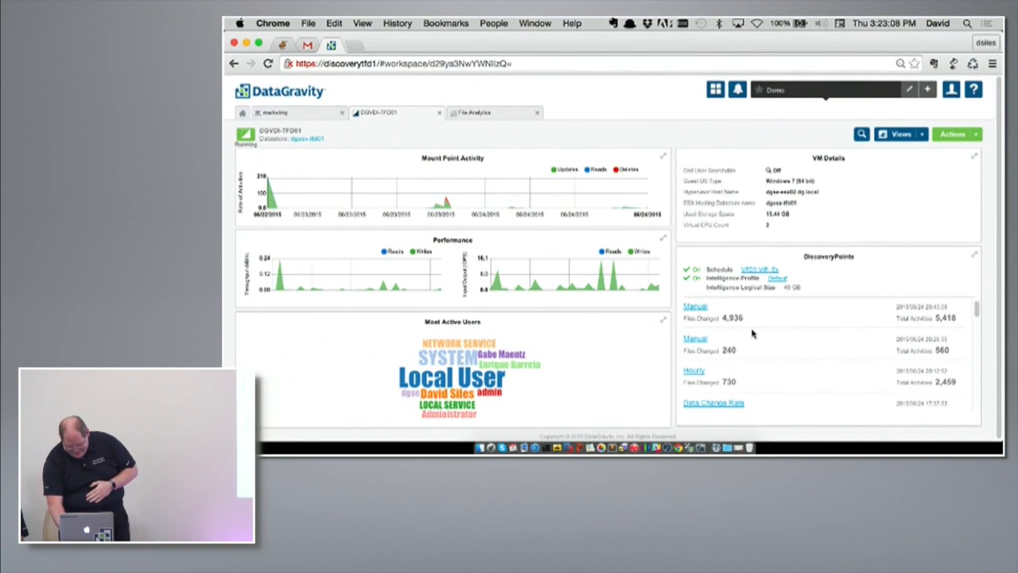
Step: Open DGVDI-TFD01's deleted files list and filter it to paths containing 'bacon'
{"action": "left_click", "coordinate": [900, 134]}
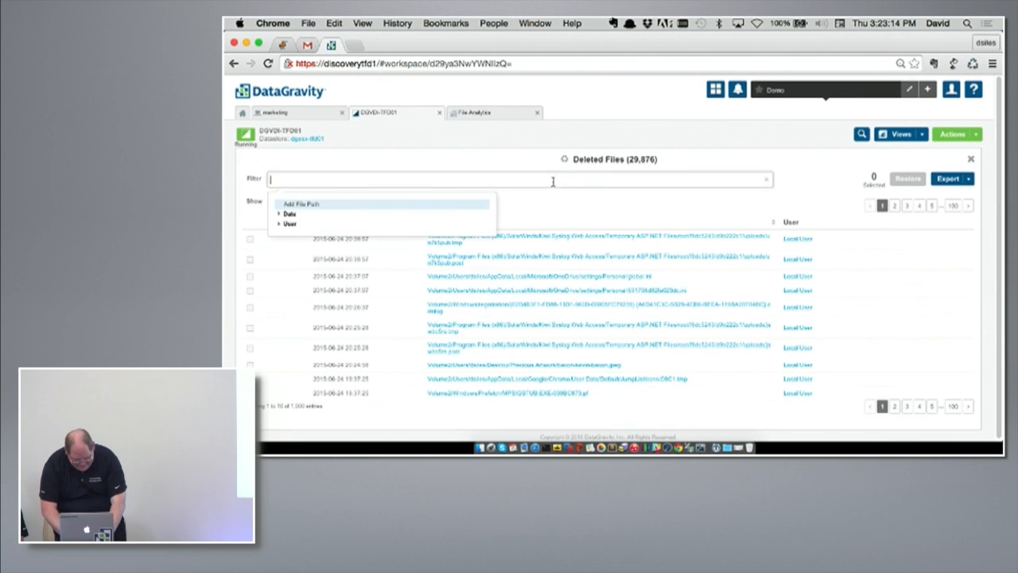
{"action": "left_click", "coordinate": [290, 213]}
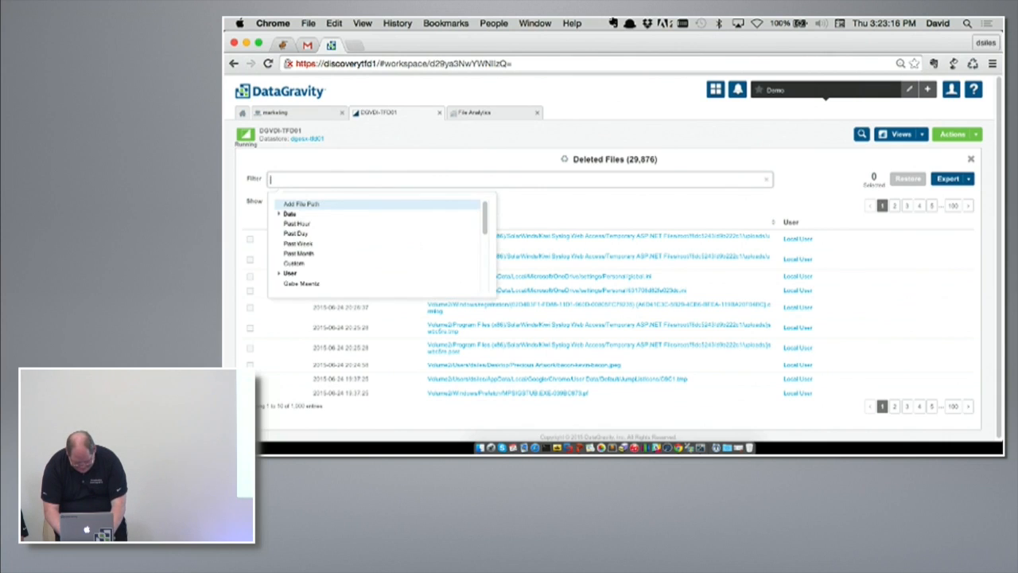
{"action": "type", "text": "*abaco"}
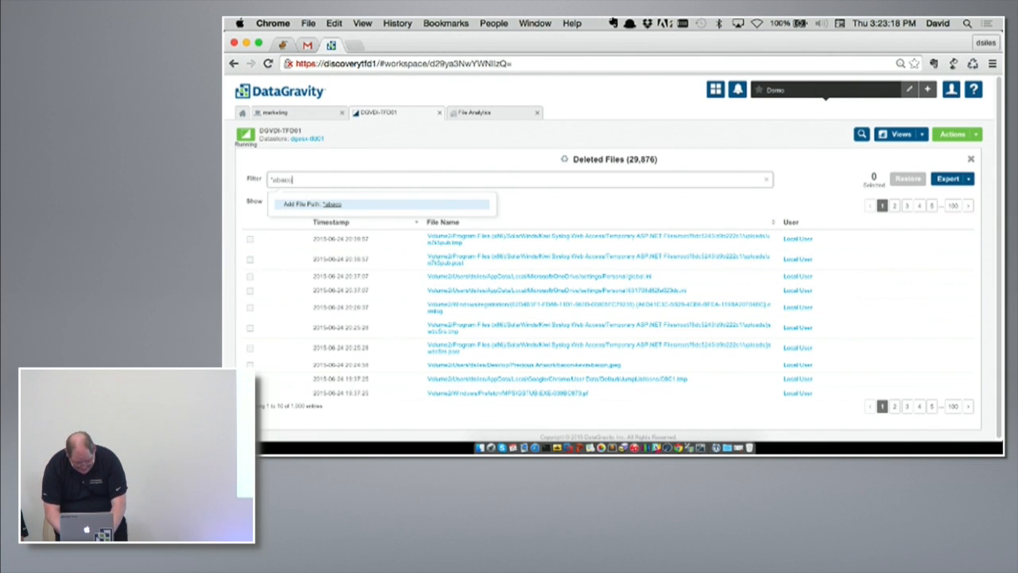
{"action": "type", "text": "acor"}
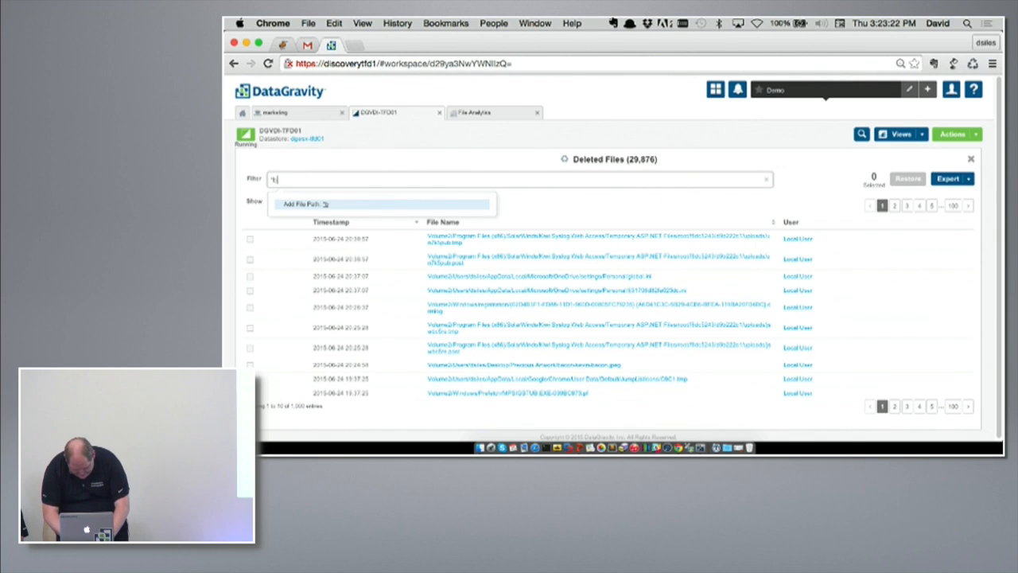
{"action": "type", "text": "bacon*"}
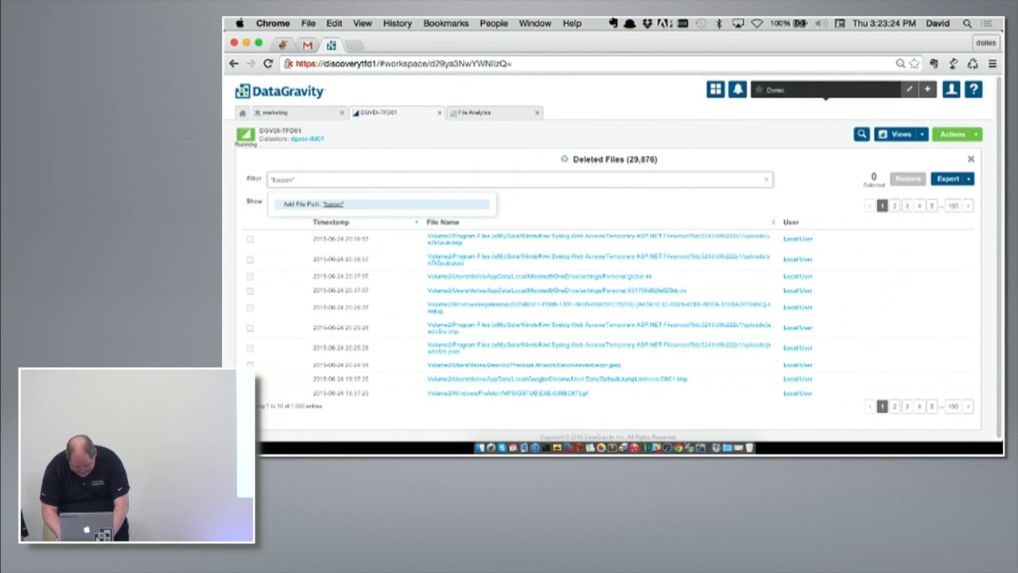
{"action": "left_click", "coordinate": [331, 204]}
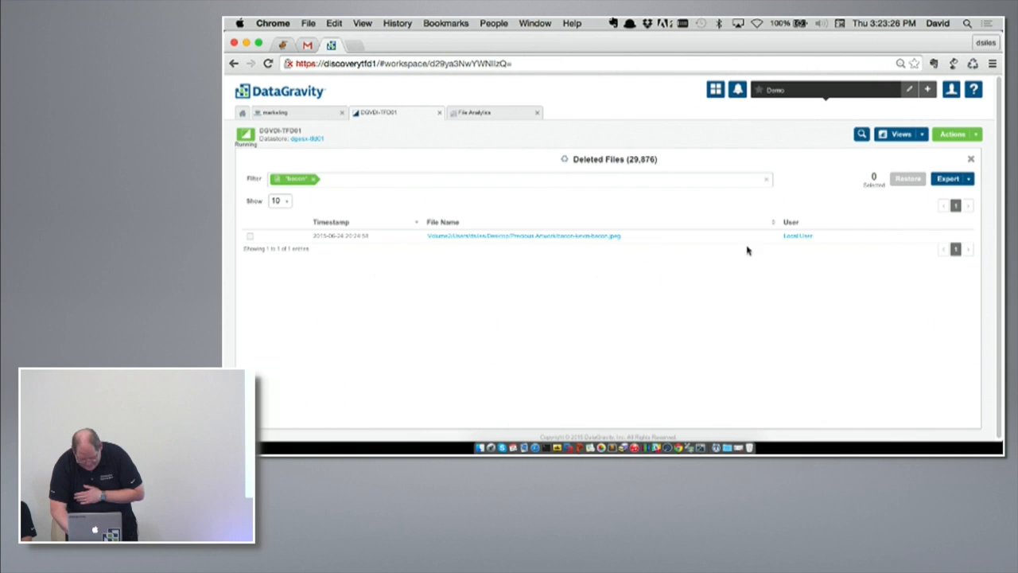
Step: Select bacon-kevin-bacon.jpeg, submit the VM guest credentials, and start its restore
{"action": "left_click", "coordinate": [250, 235]}
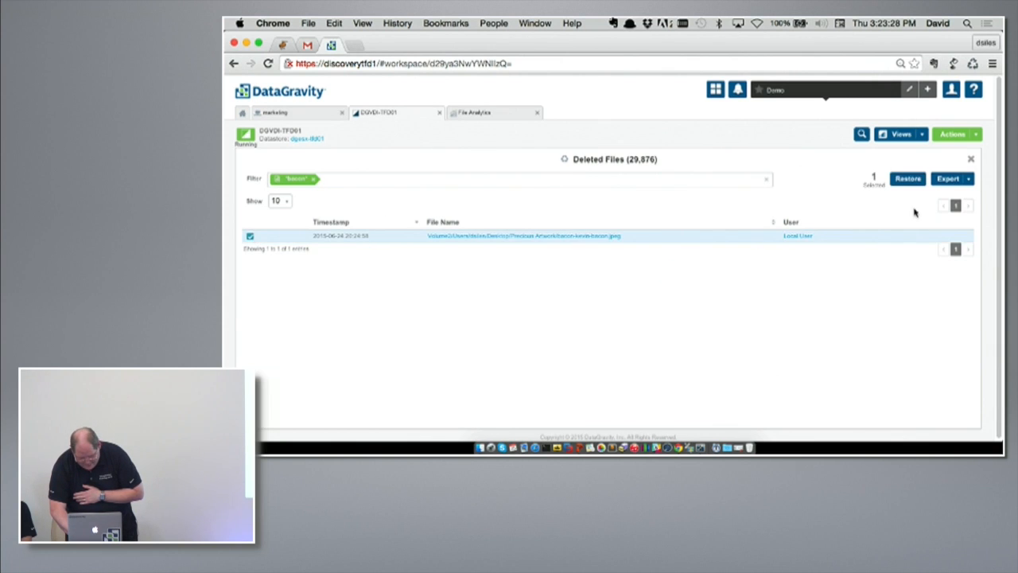
{"action": "left_click", "coordinate": [907, 178]}
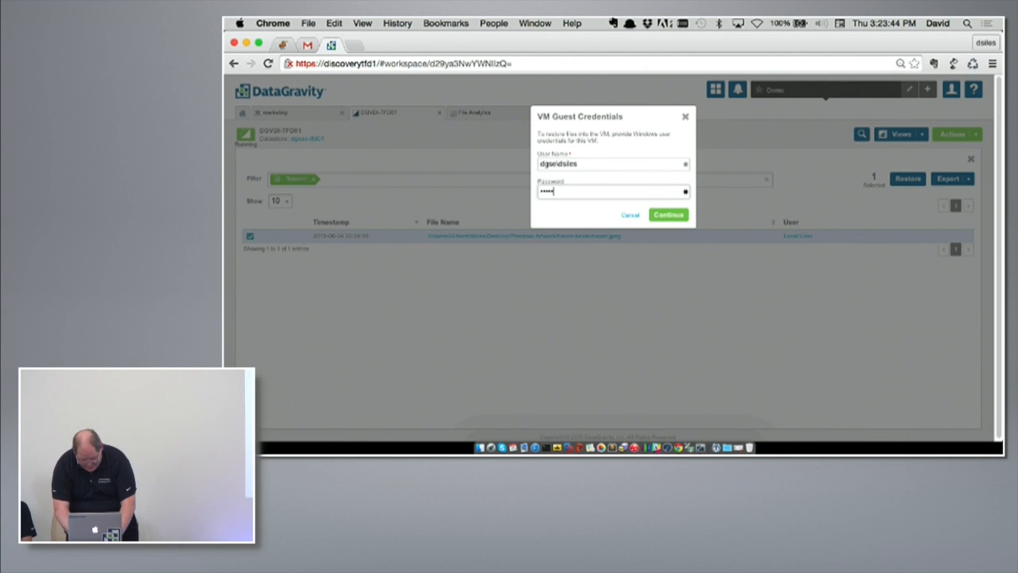
{"action": "left_click", "coordinate": [668, 215]}
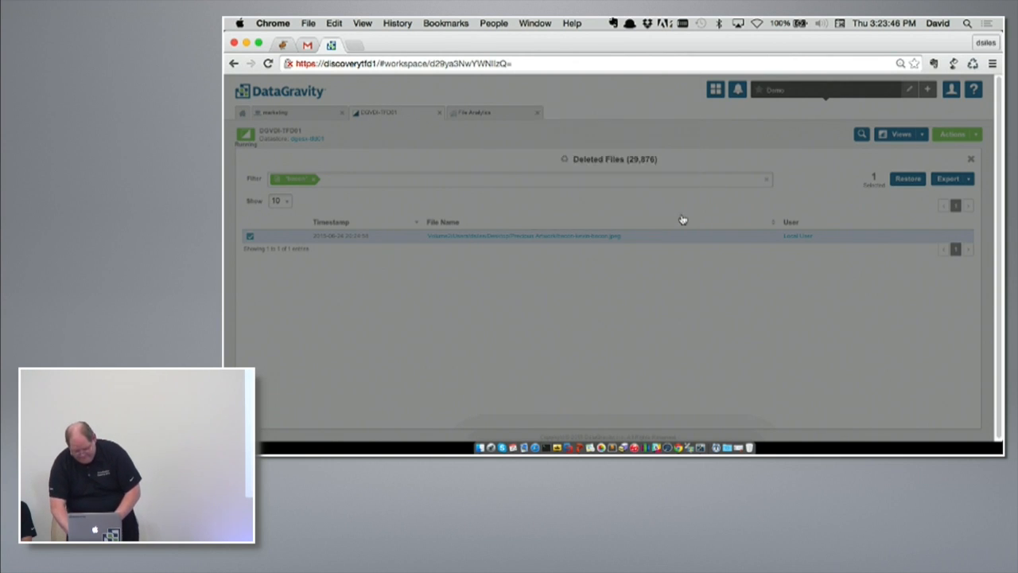
{"action": "left_click", "coordinate": [907, 178]}
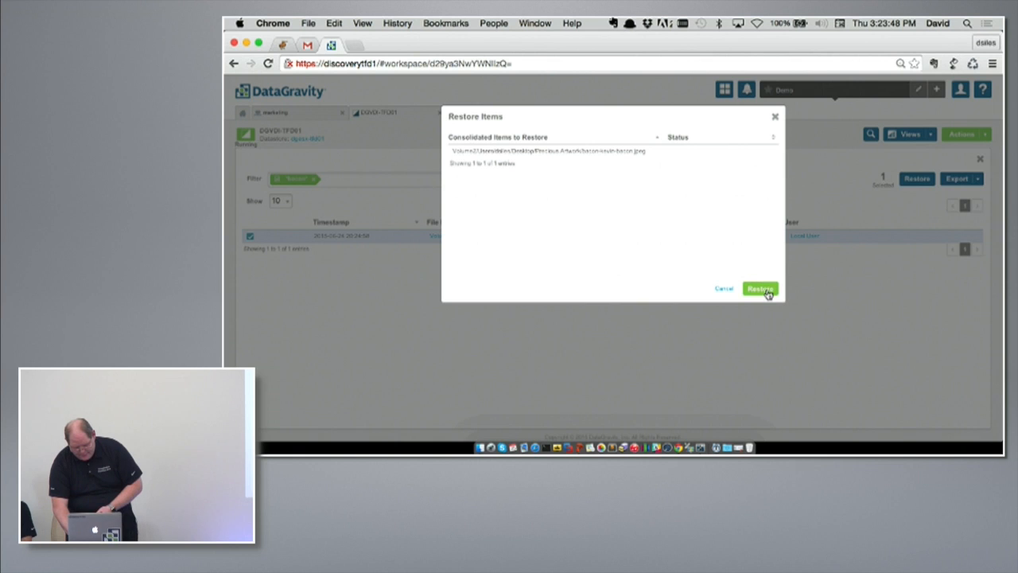
Step: Confirm Restore Items so the bacon-kevin-bacon image returns to Precious Artwork
{"action": "left_click", "coordinate": [759, 288]}
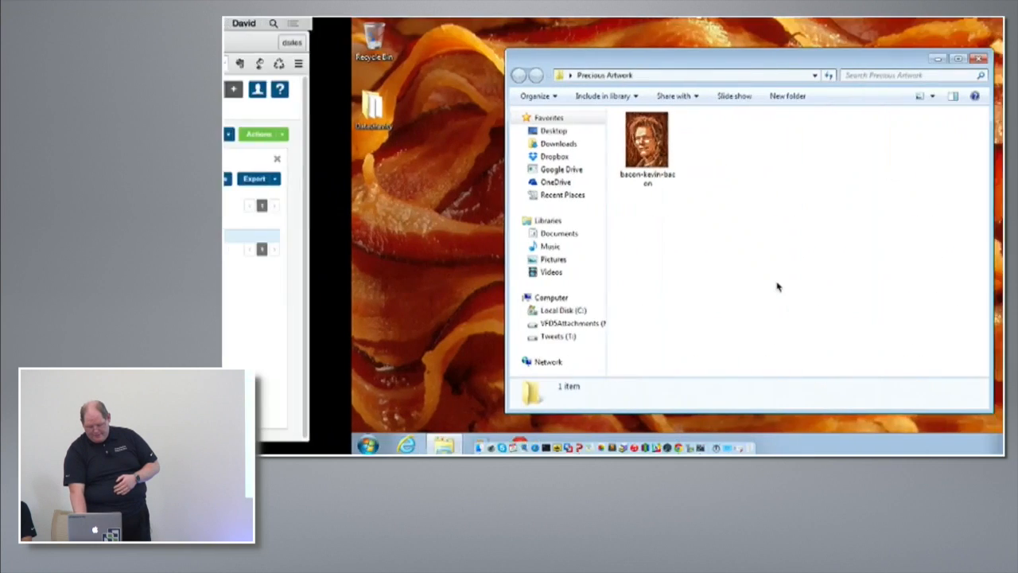
Step: Open the restored bacon-kevin-bacon image from the Precious Artwork folder
{"action": "double_click", "coordinate": [646, 139]}
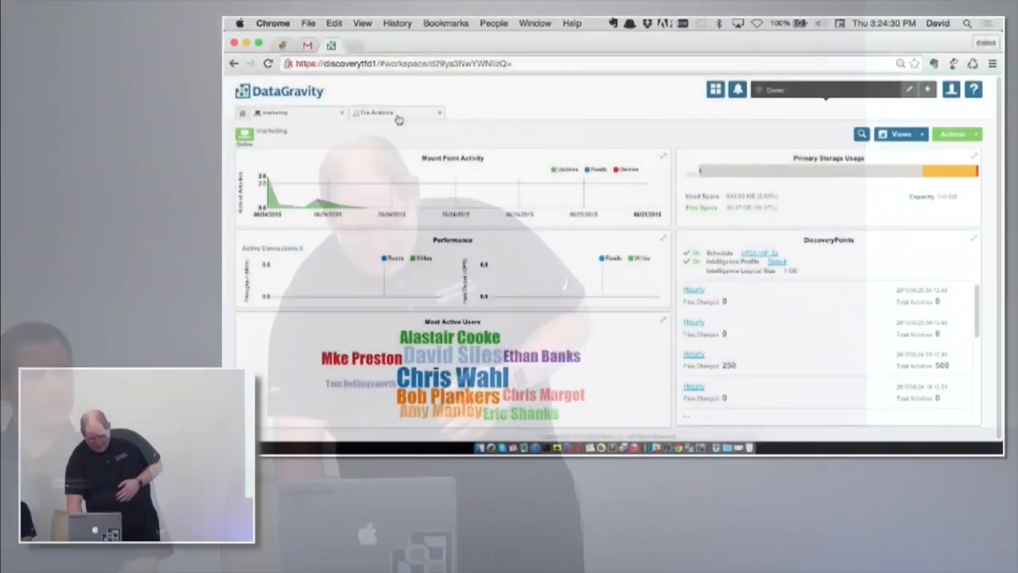
Step: Show File Analytics with top users, dormant data and per-datastore capacity
{"action": "left_click", "coordinate": [390, 112]}
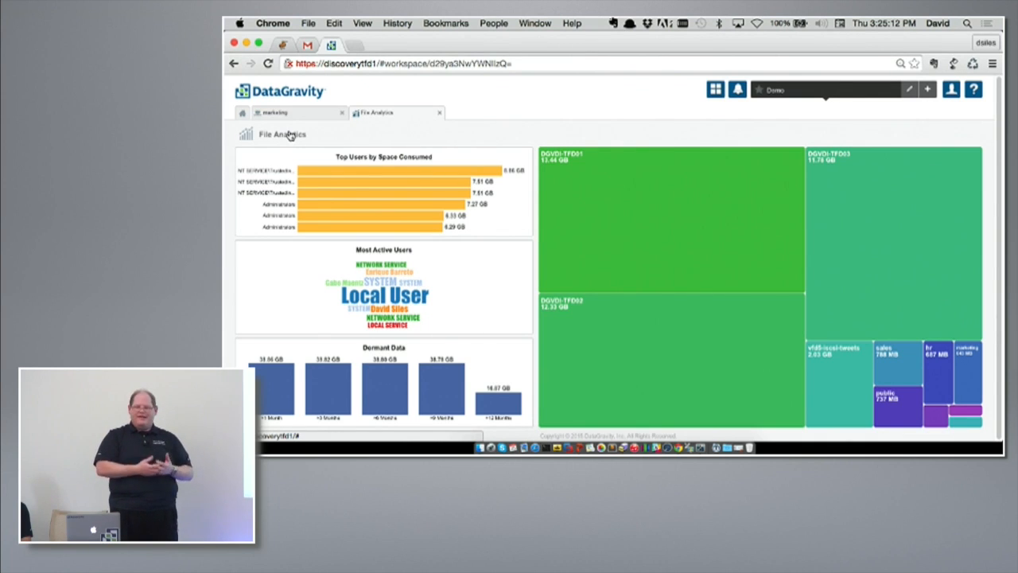
{"action": "mouse_move", "coordinate": [516, 278]}
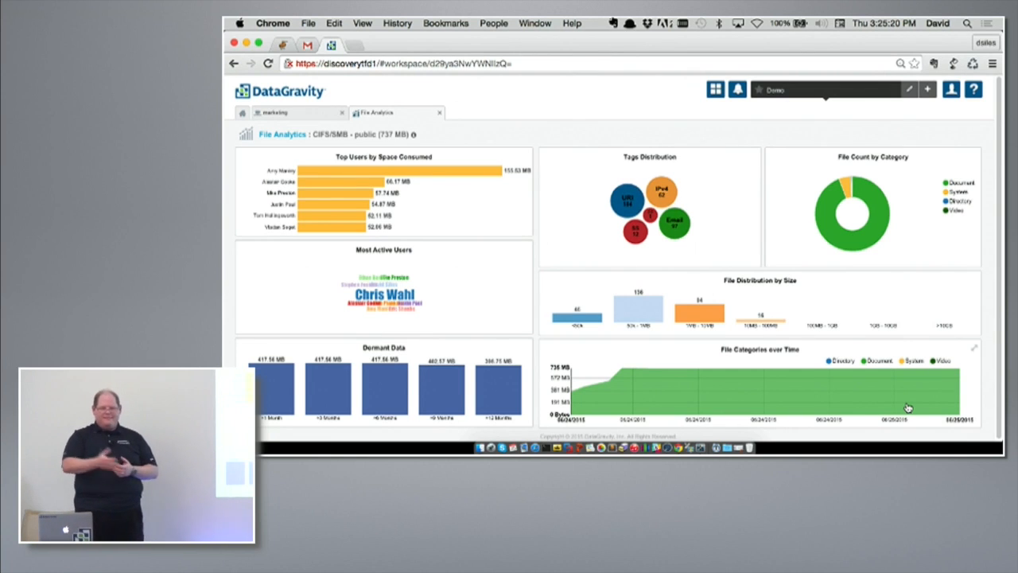
{"action": "mouse_move", "coordinate": [907, 407]}
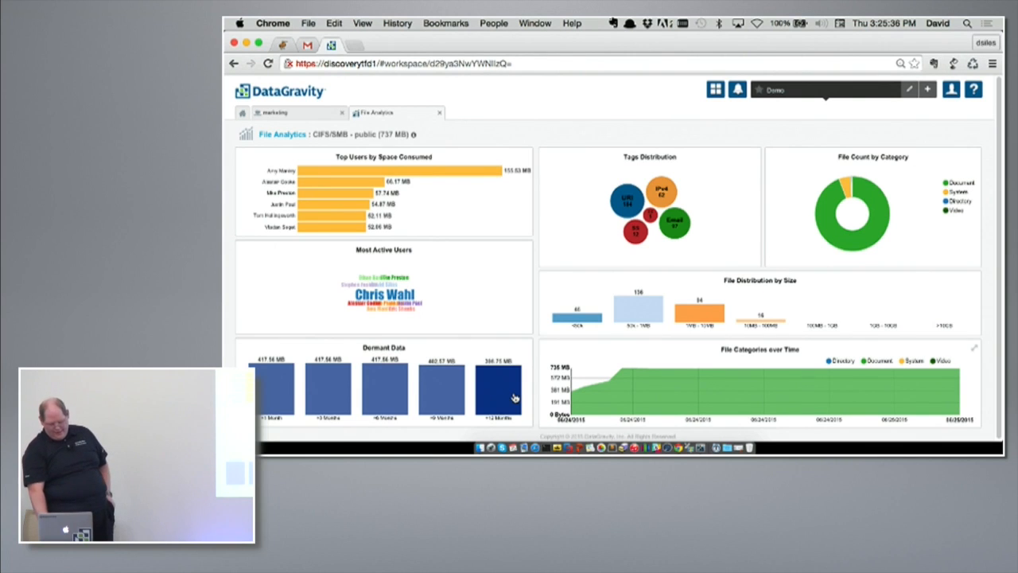
Step: Drill into the 737 MB public share's analytics, showing 185 files dormant over a year
{"action": "left_click", "coordinate": [499, 390]}
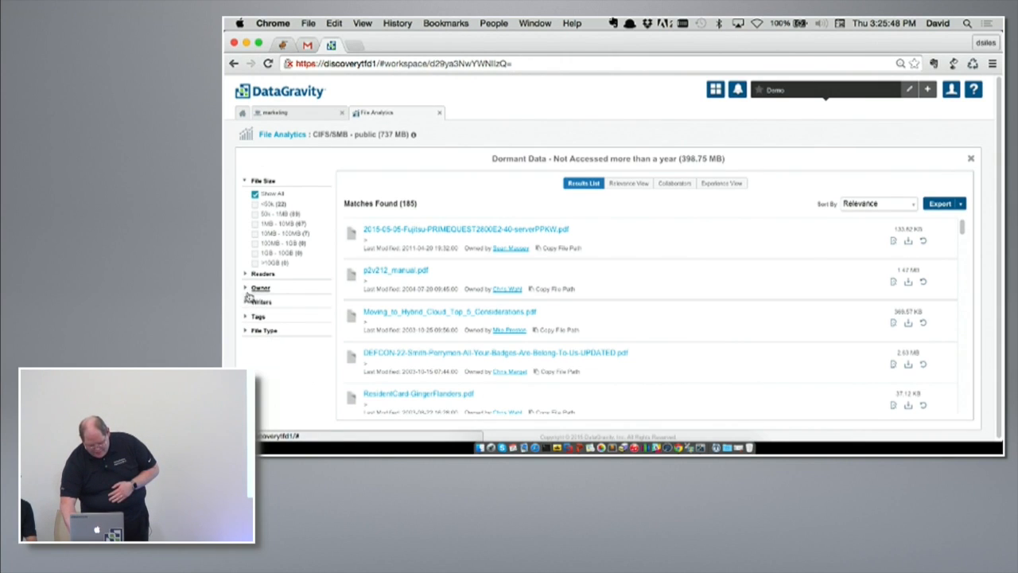
Step: Break down the public share's dormant files by owner and narrow them to one owner
{"action": "left_click", "coordinate": [260, 287]}
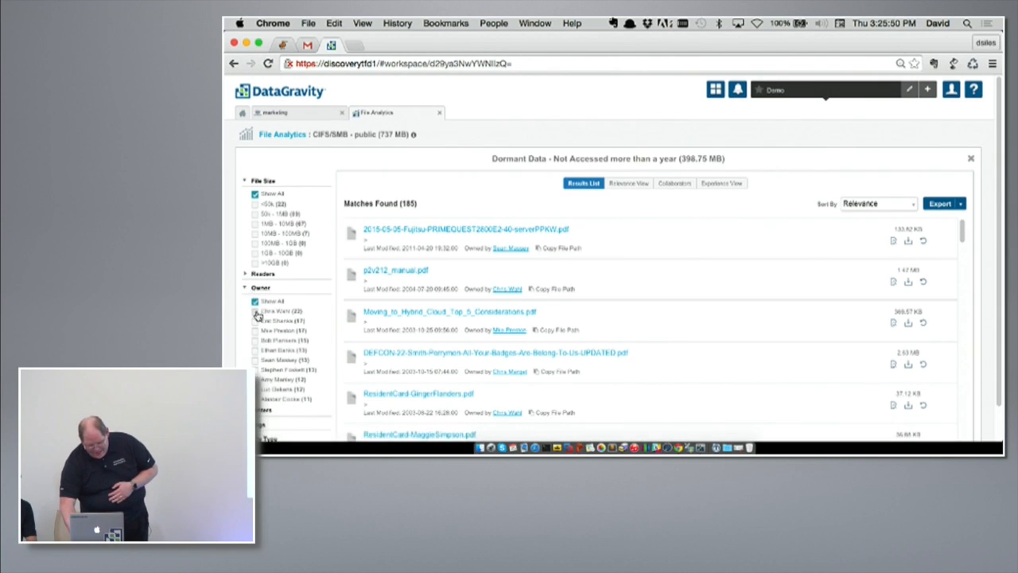
{"action": "left_click", "coordinate": [256, 310]}
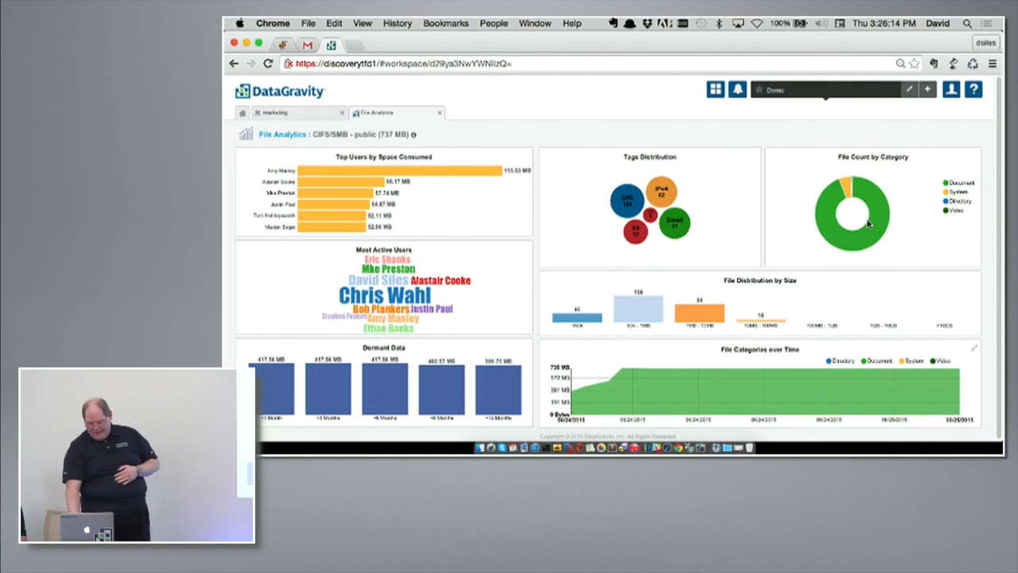
{"action": "mouse_move", "coordinate": [844, 393]}
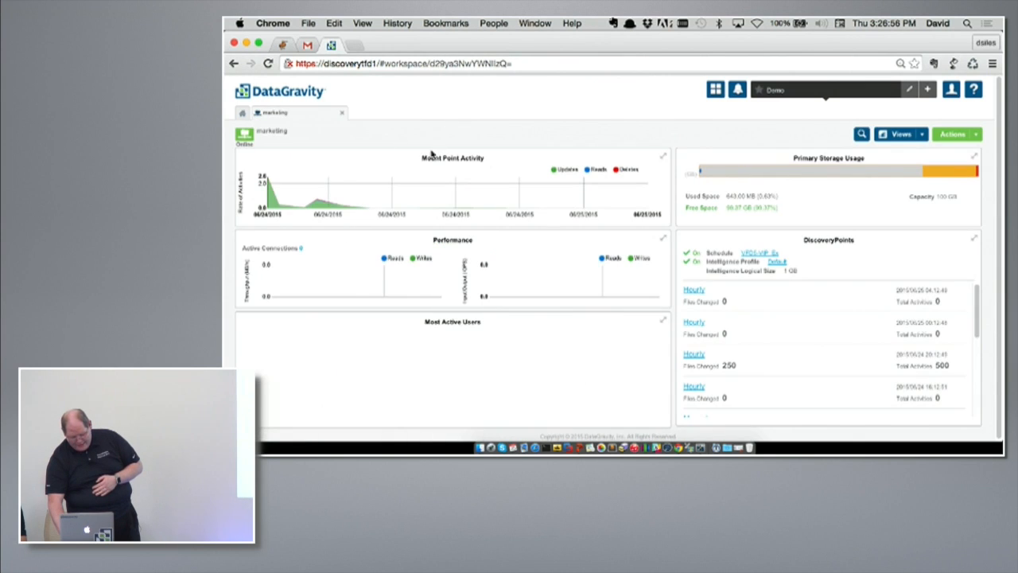
Step: Close the Dormant Data overlay and the File Analytics tab
{"action": "left_click", "coordinate": [825, 88]}
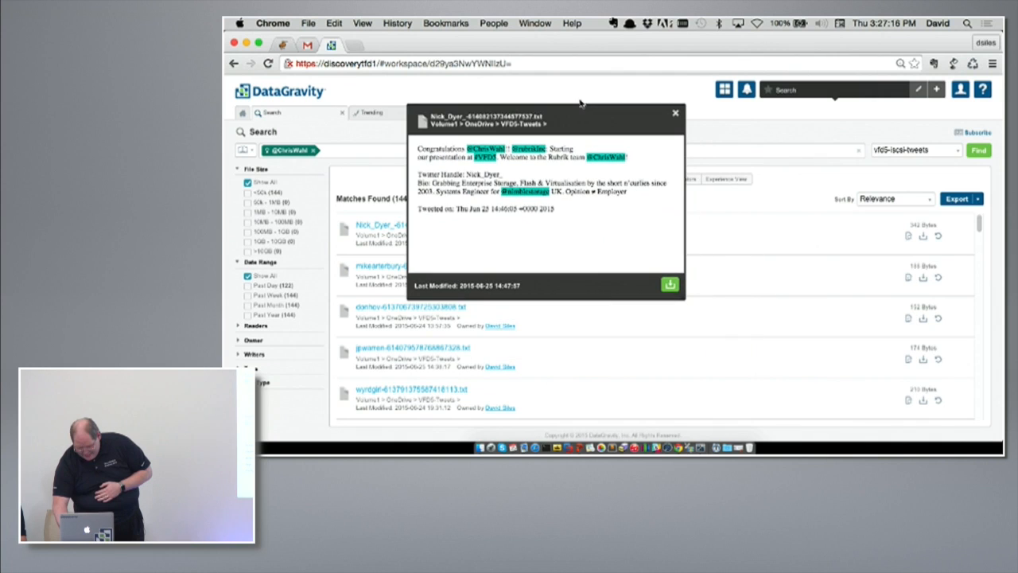
{"action": "mouse_move", "coordinate": [640, 200]}
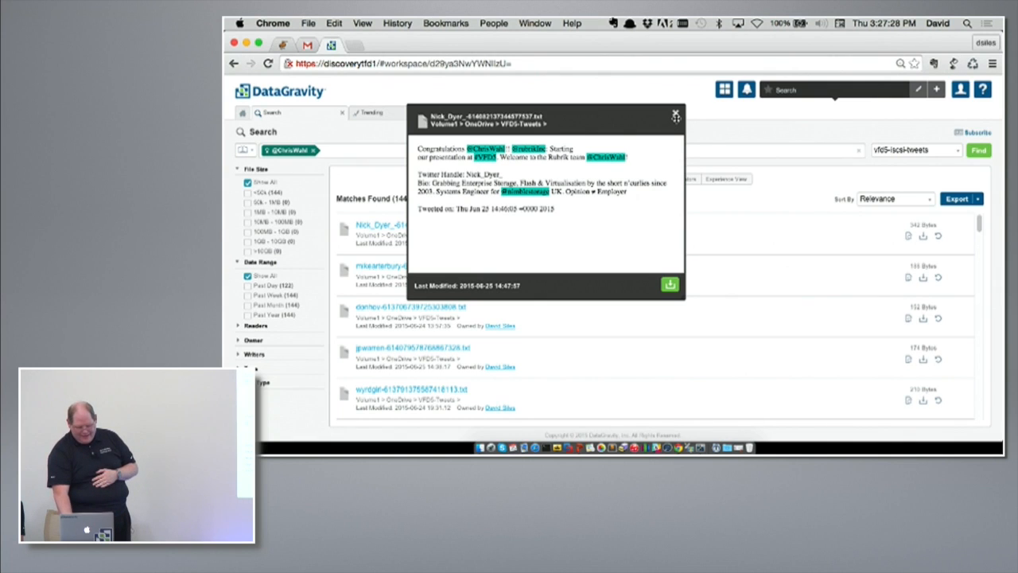
{"action": "left_click", "coordinate": [675, 116]}
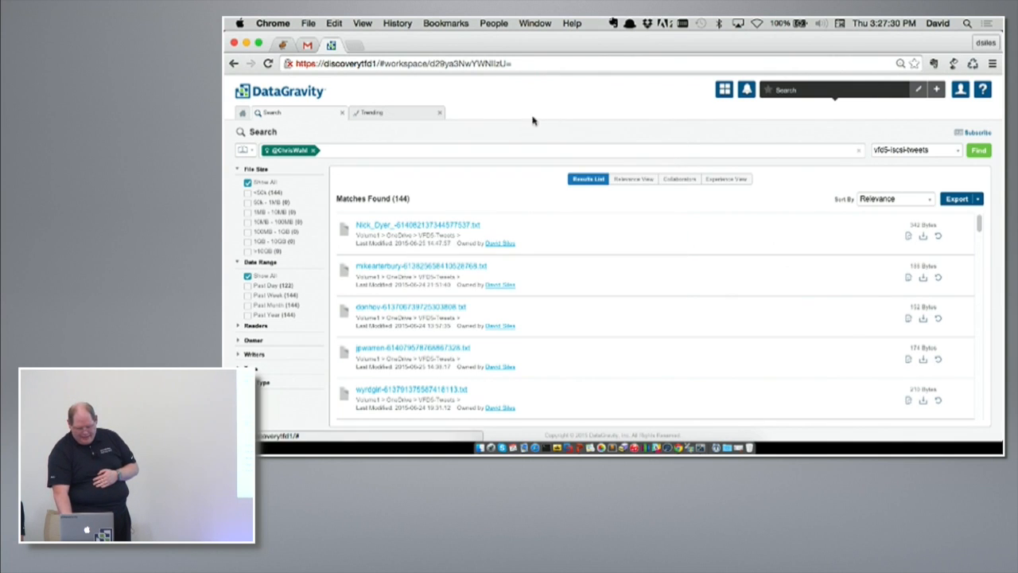
{"action": "left_click", "coordinate": [632, 179]}
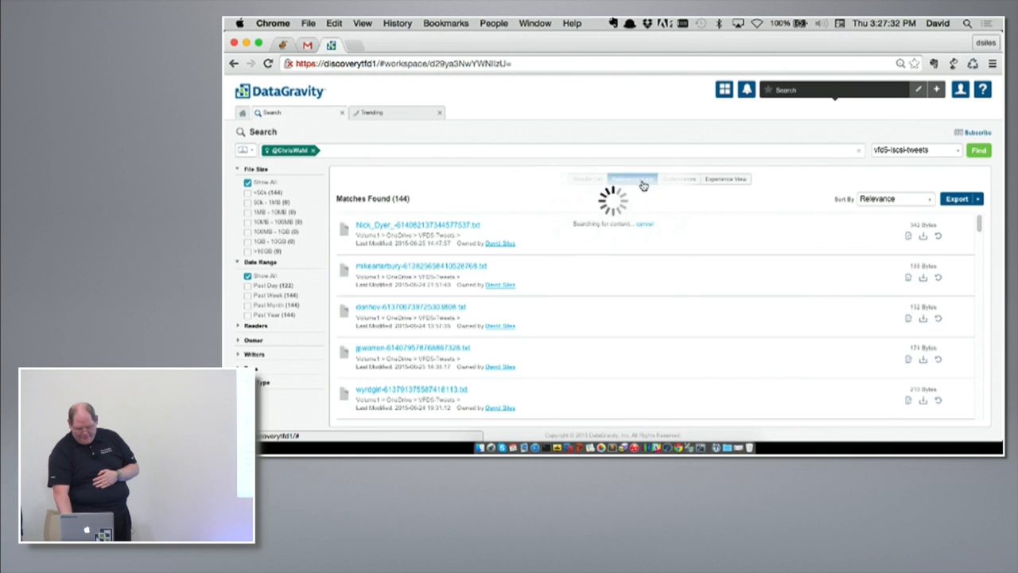
{"action": "left_click", "coordinate": [678, 179]}
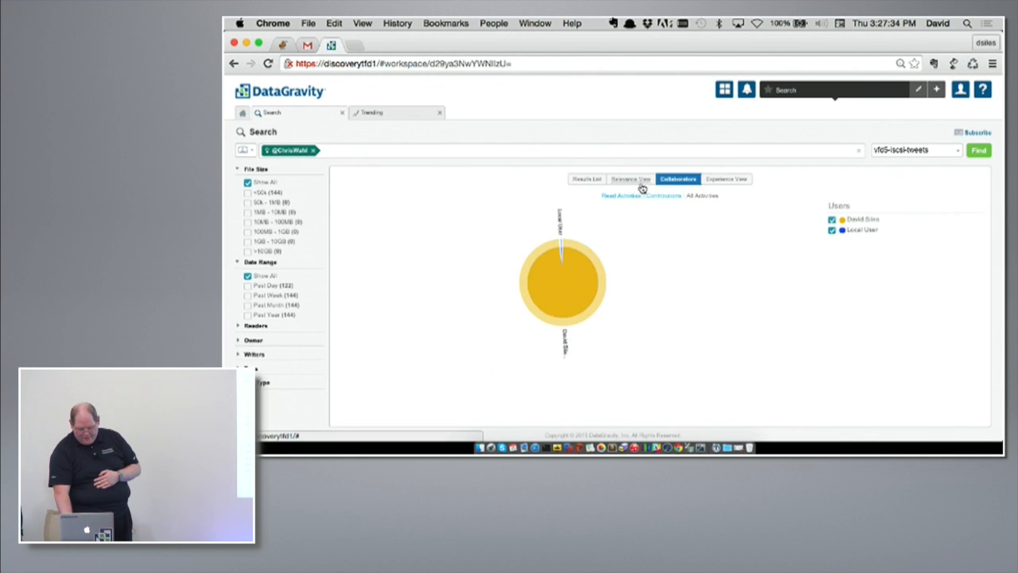
{"action": "left_click", "coordinate": [631, 178]}
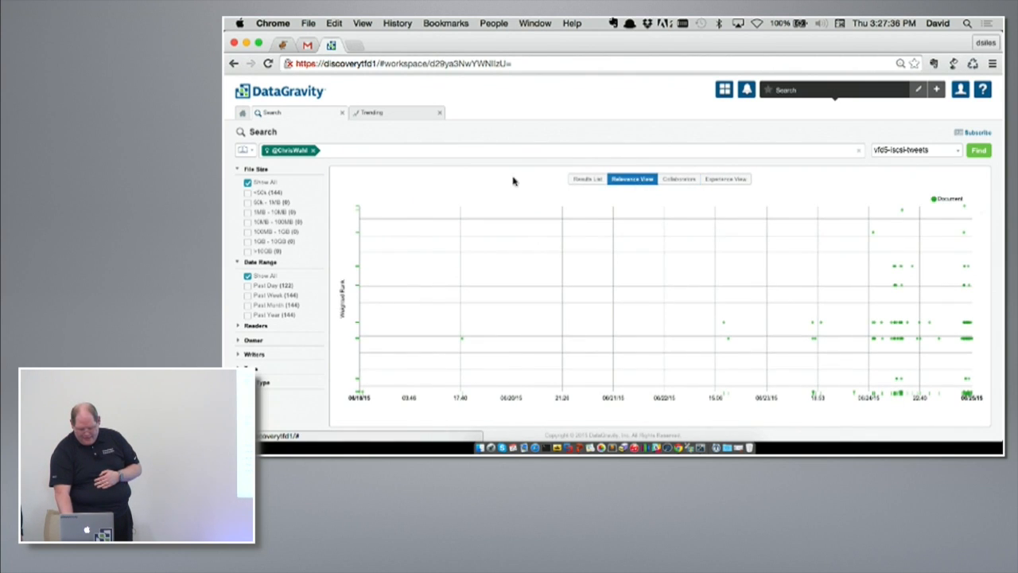
{"action": "left_click", "coordinate": [370, 112]}
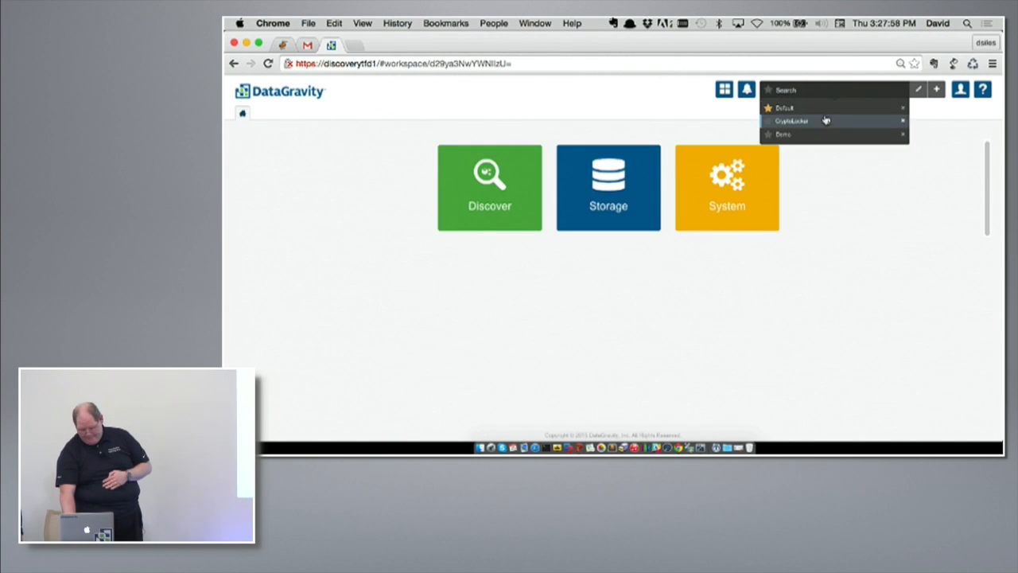
Step: Switch to the Demo workspace and close the marketing dashboard tab
{"action": "left_click", "coordinate": [784, 134]}
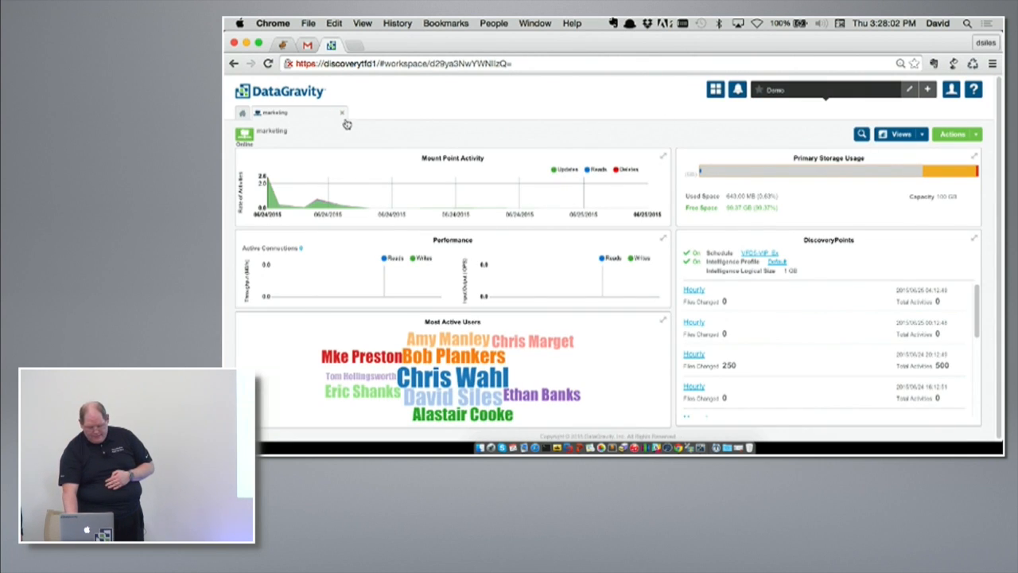
{"action": "left_click", "coordinate": [341, 112]}
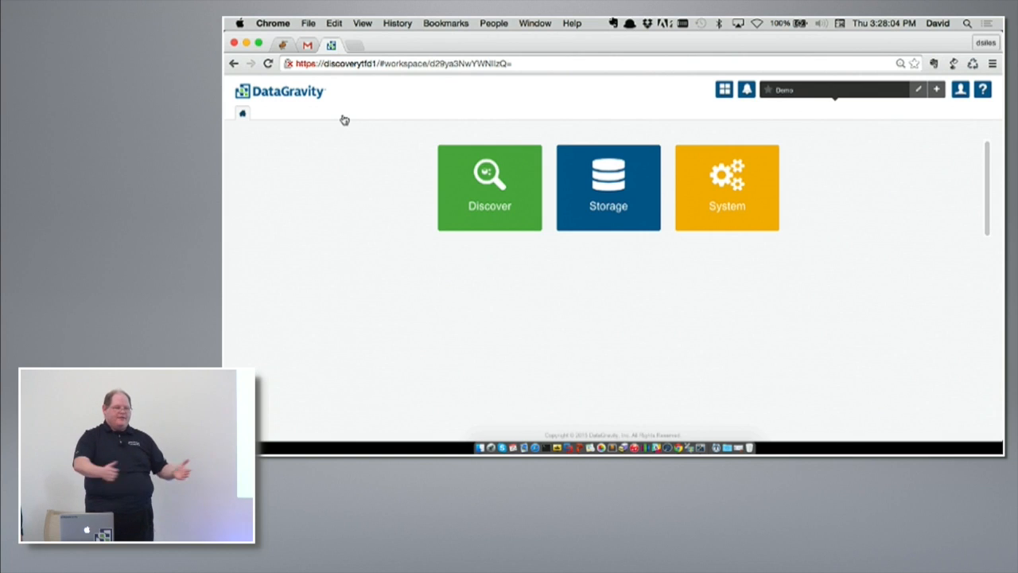